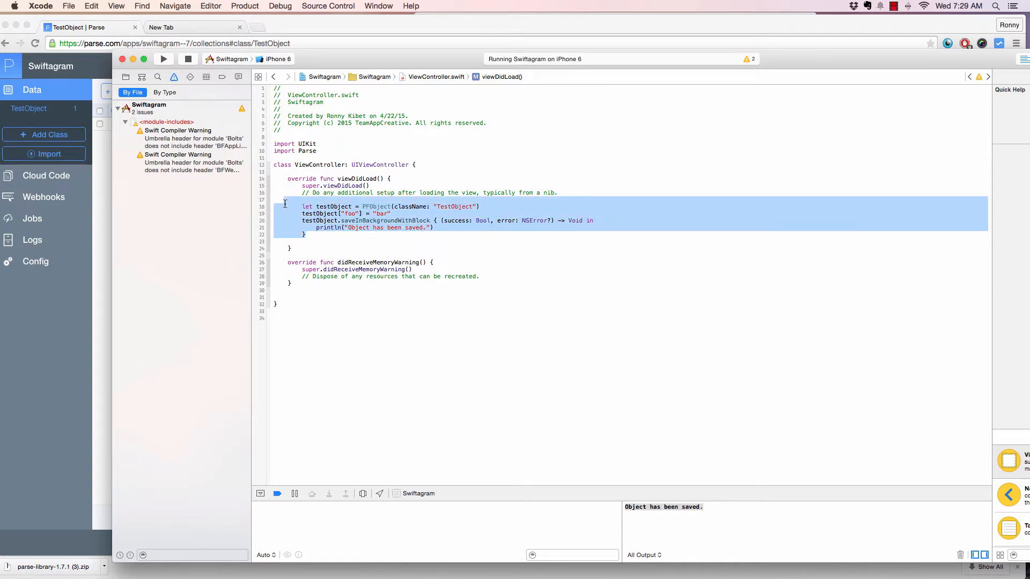
Delete the Parse PFObject test-object saving code from viewDidLoad
key(Delete)
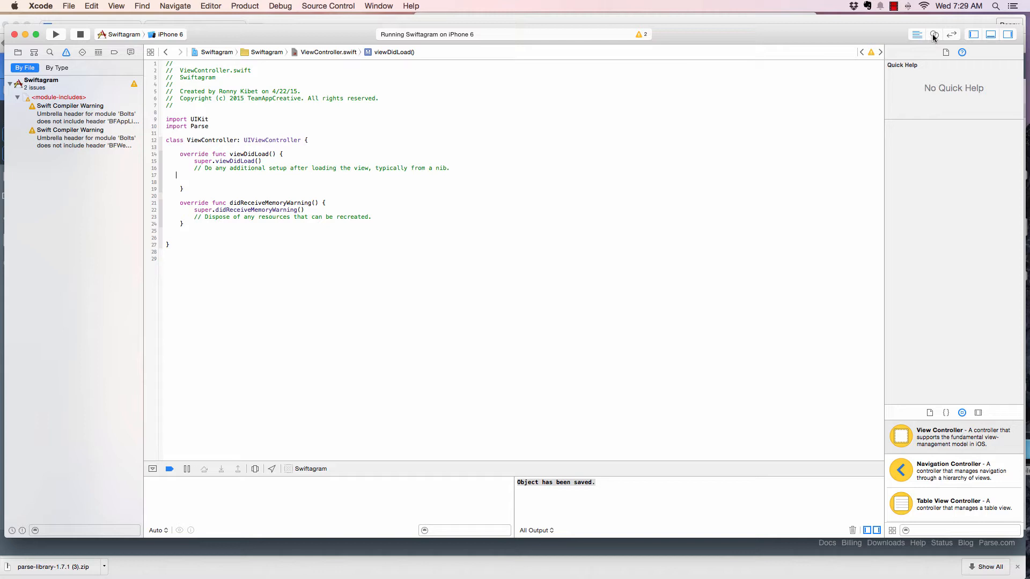
mouse_move(933, 35)
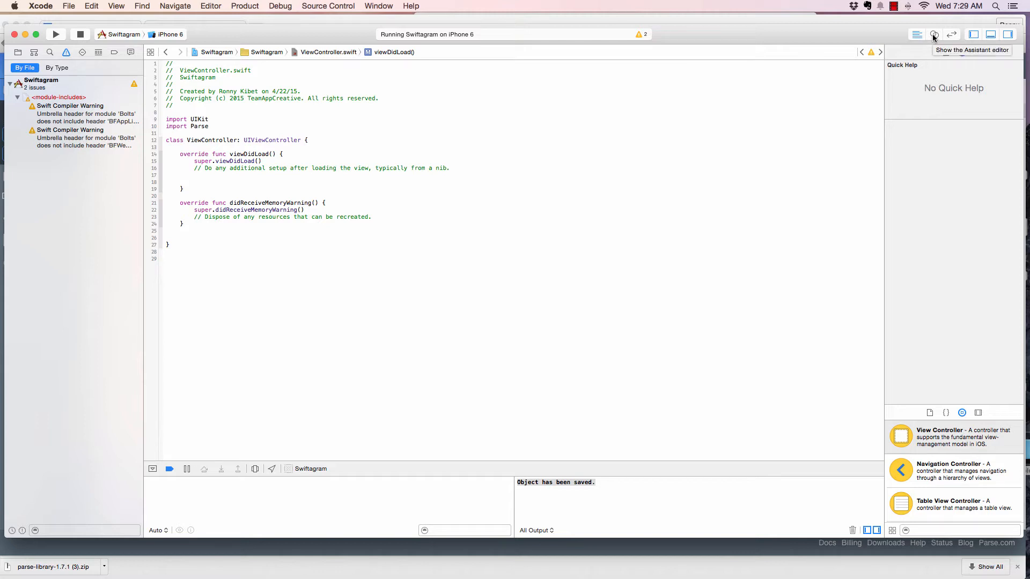
Show ViewController.swift in a second side-by-side editor and reveal the Project navigator
click(934, 34)
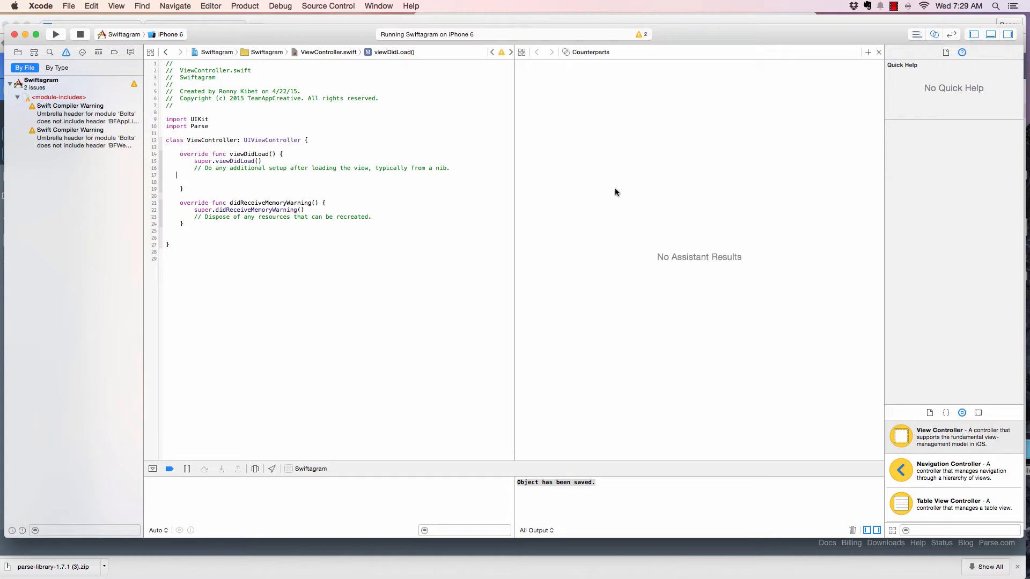
mouse_move(325, 237)
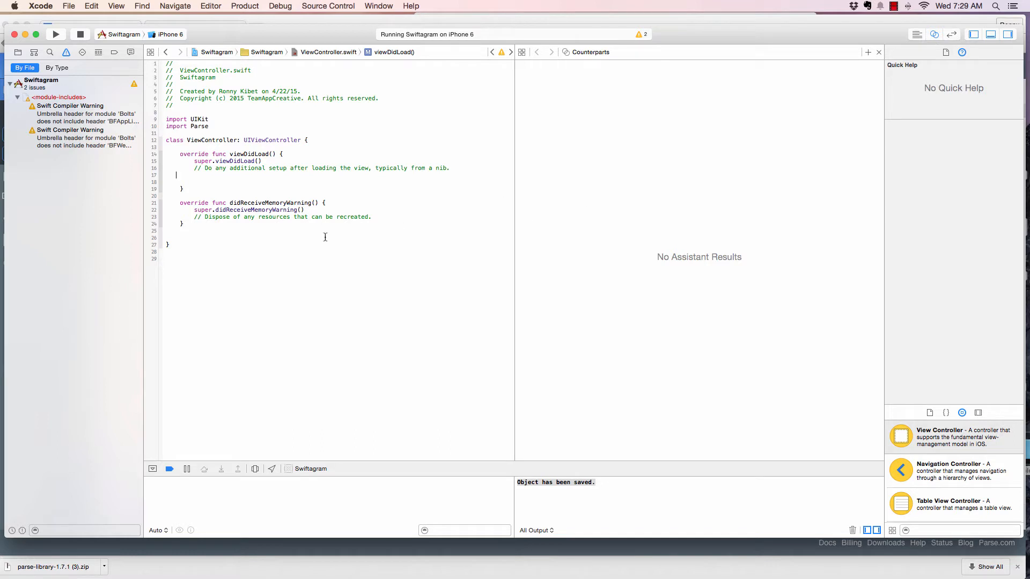
mouse_move(637, 210)
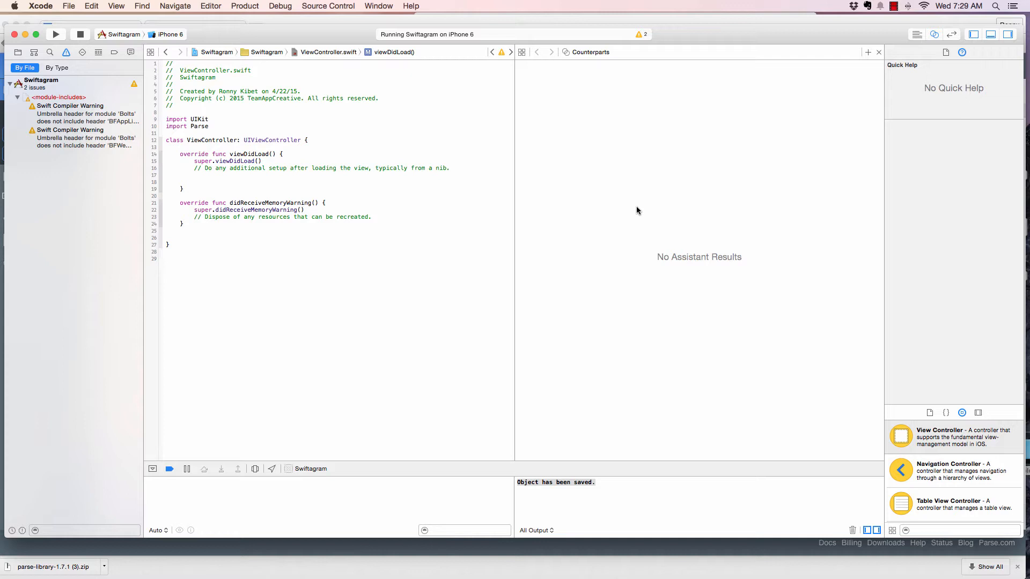
click(176, 175)
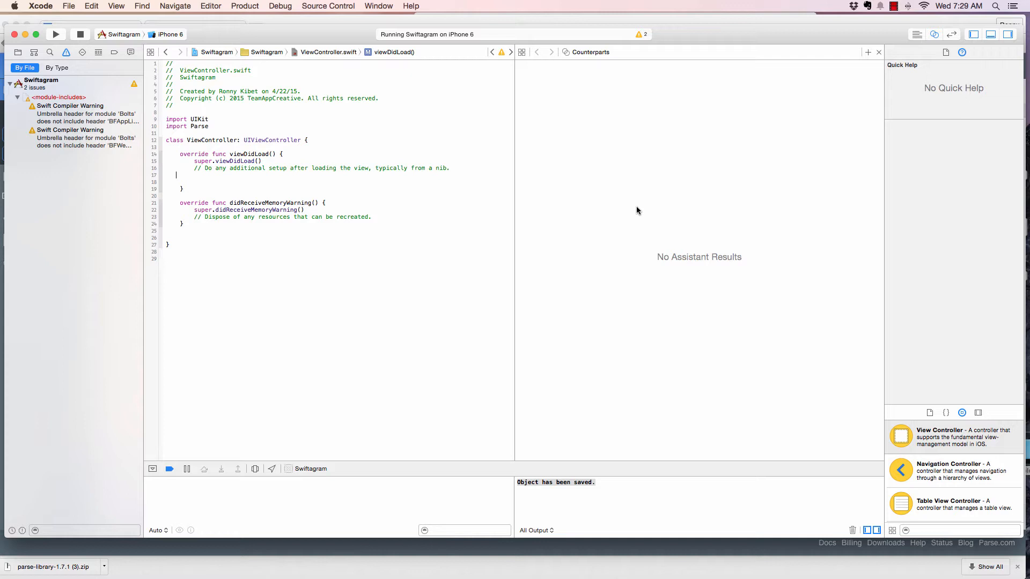
mouse_move(603, 235)
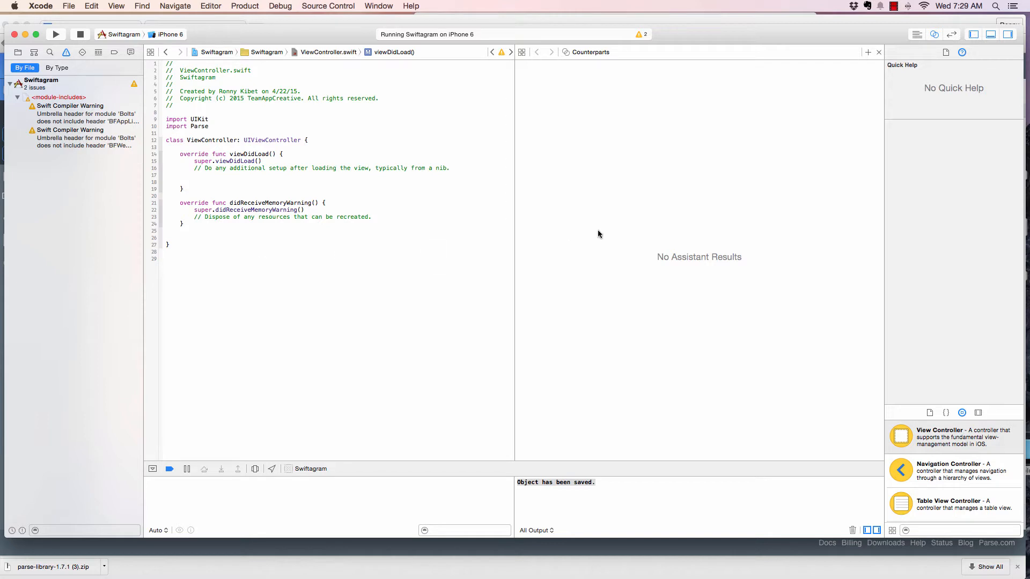
mouse_move(535, 114)
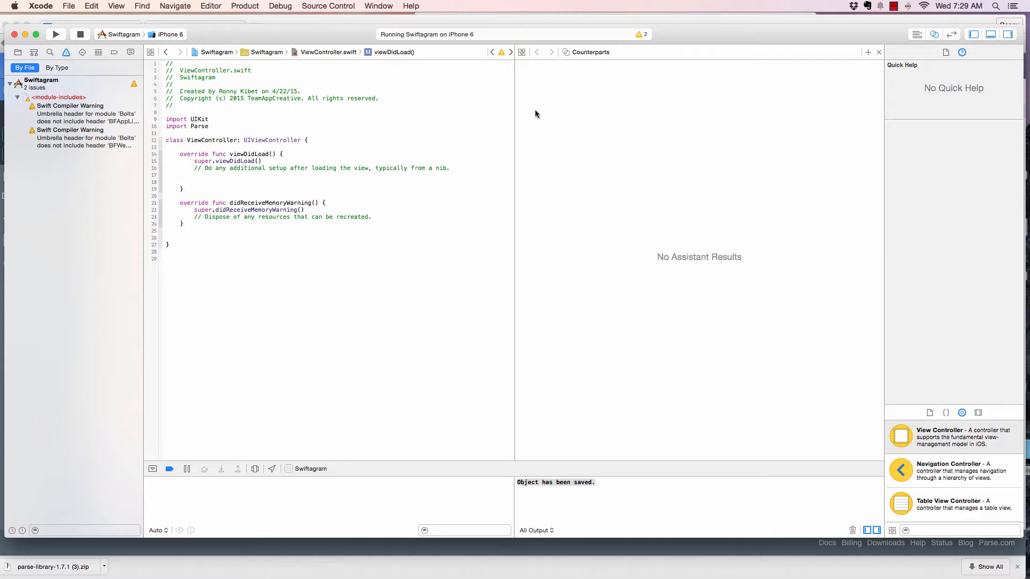
click(522, 53)
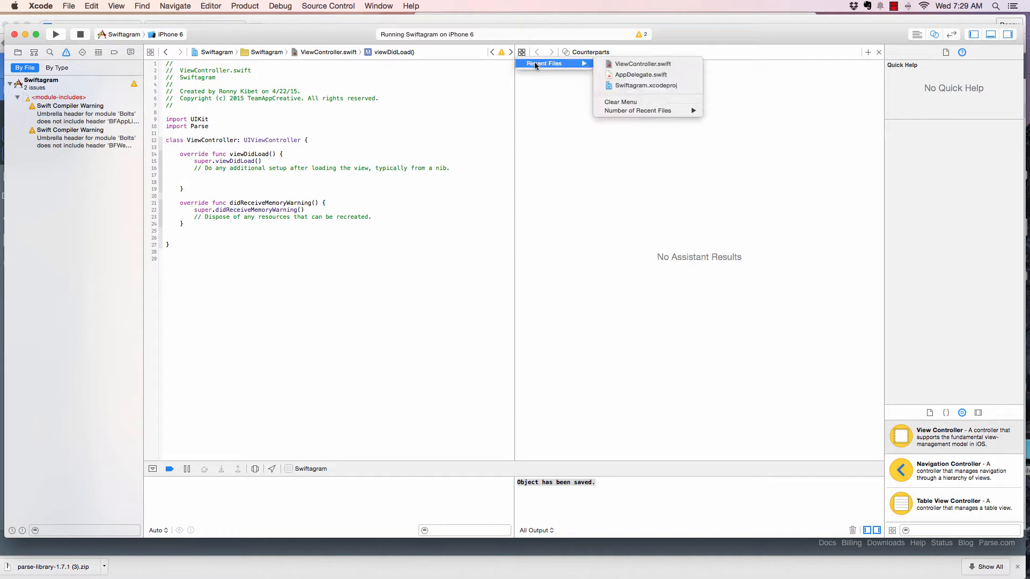
mouse_move(578, 67)
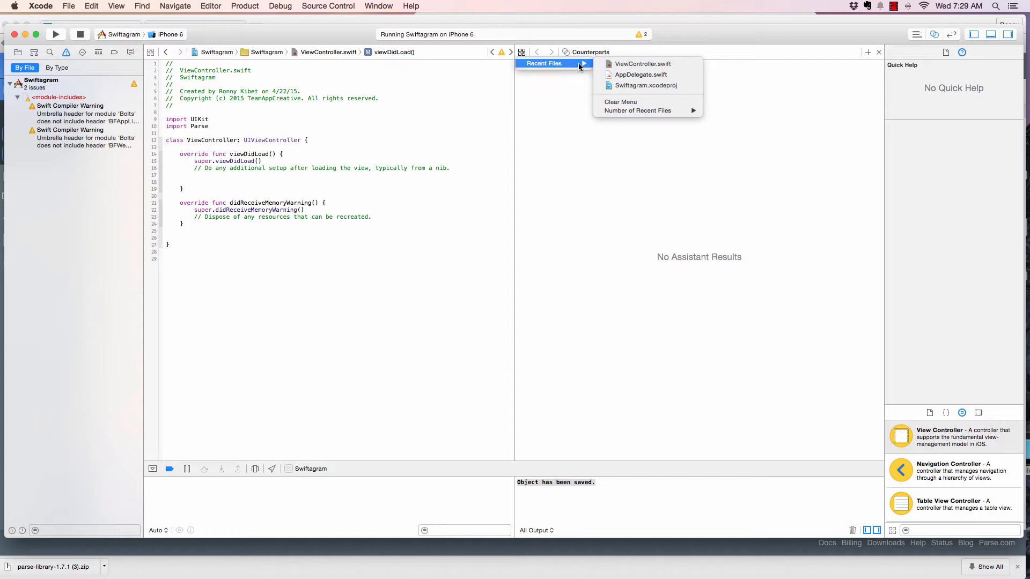
mouse_move(641, 74)
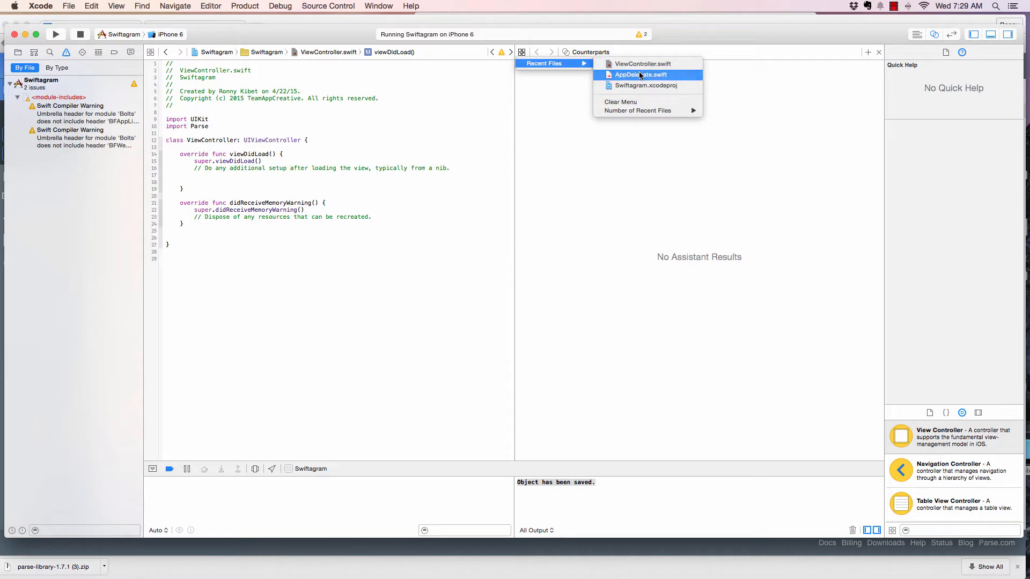
click(642, 63)
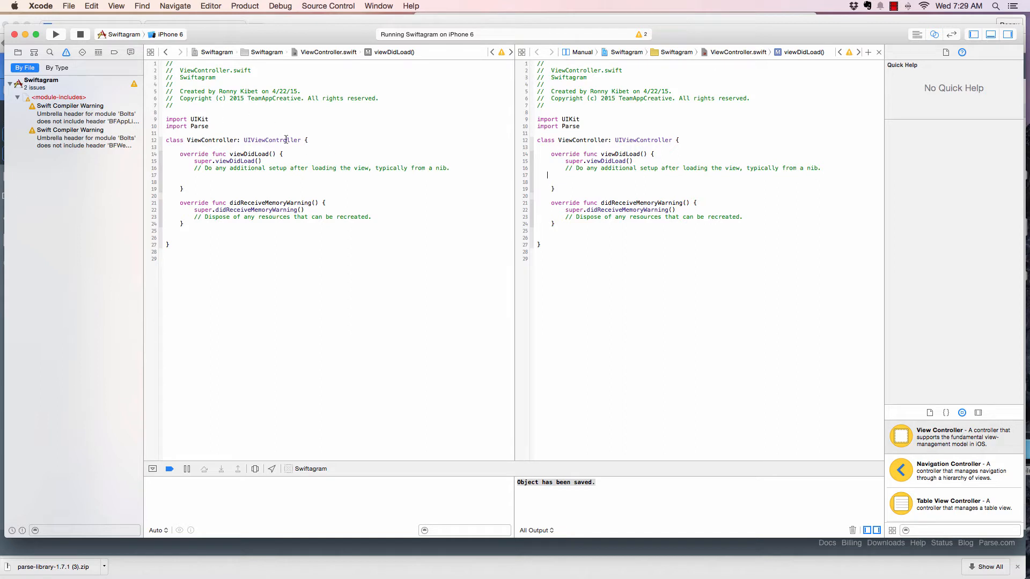
click(150, 52)
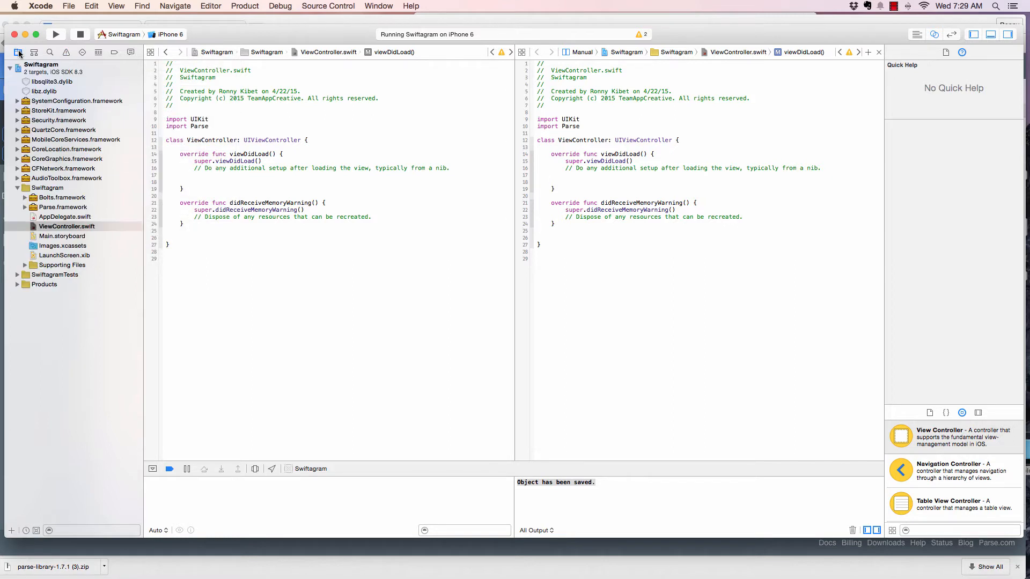
Select the Main.storyboard View Controller and place it opposite ViewController.swift
click(62, 236)
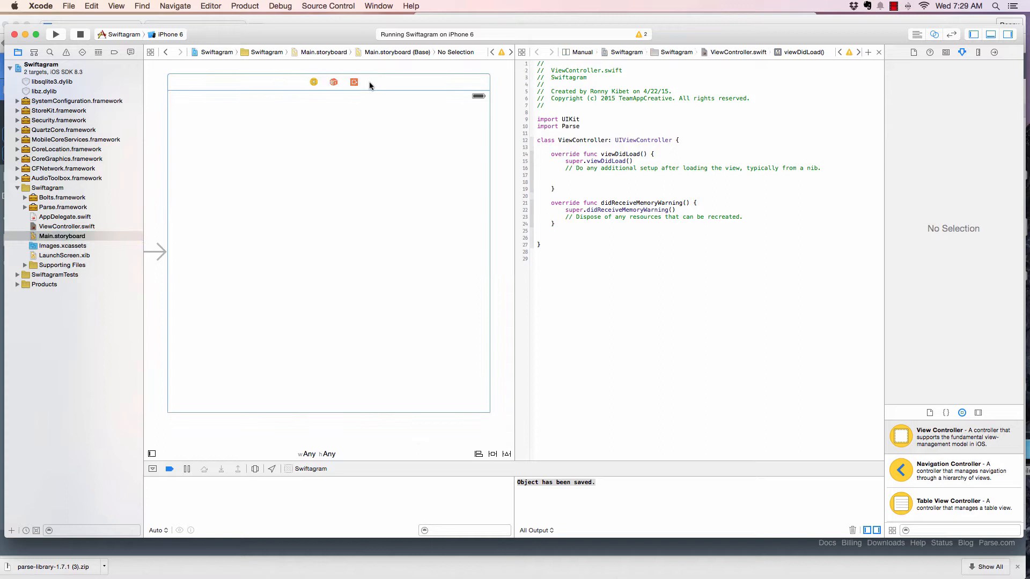
click(313, 81)
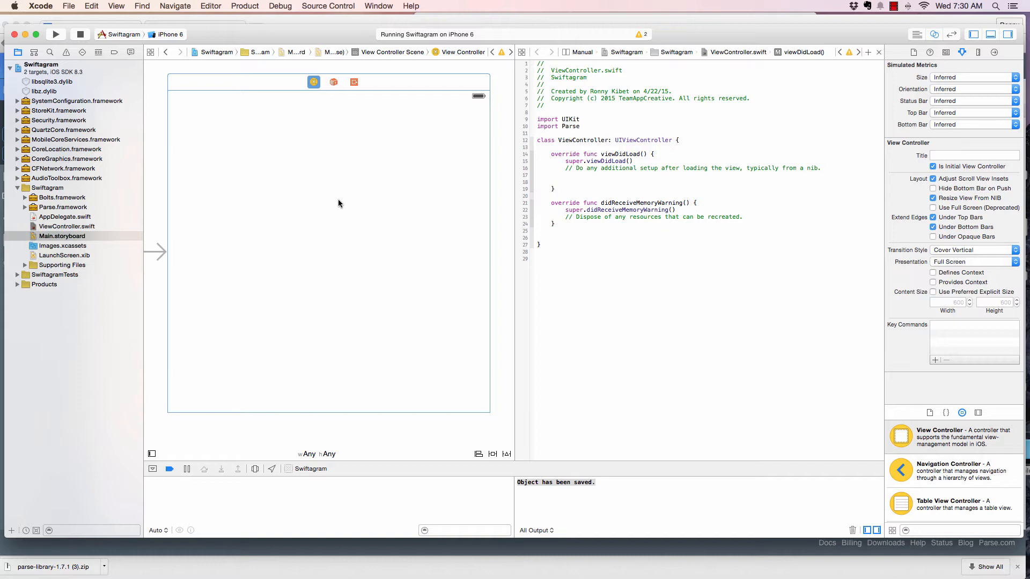
click(522, 52)
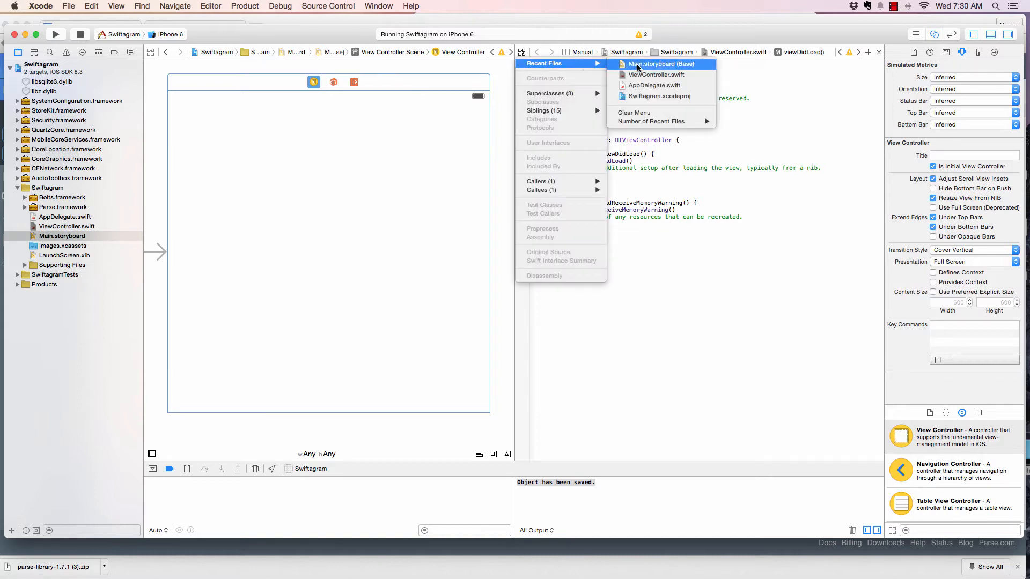
click(661, 64)
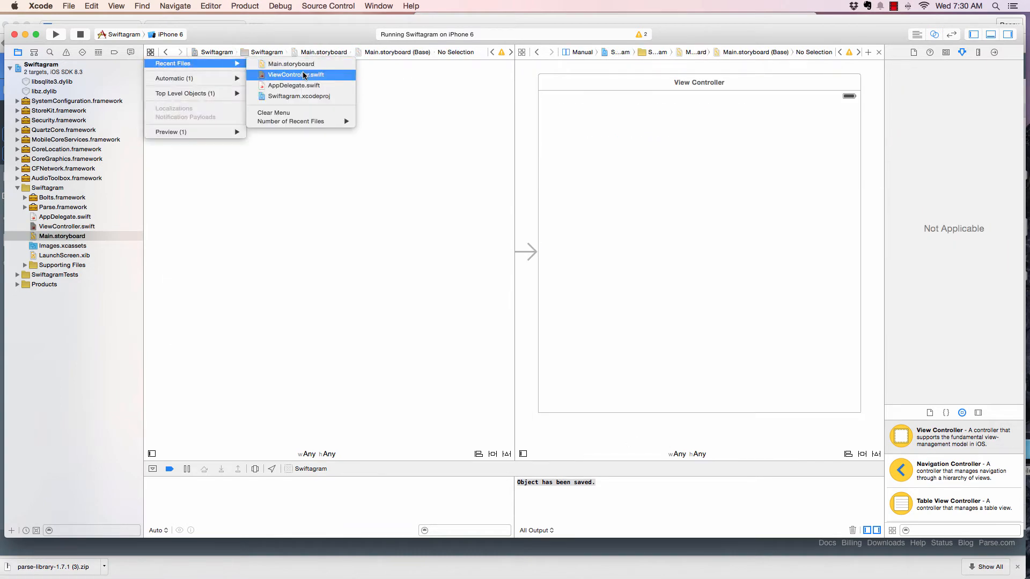
click(296, 74)
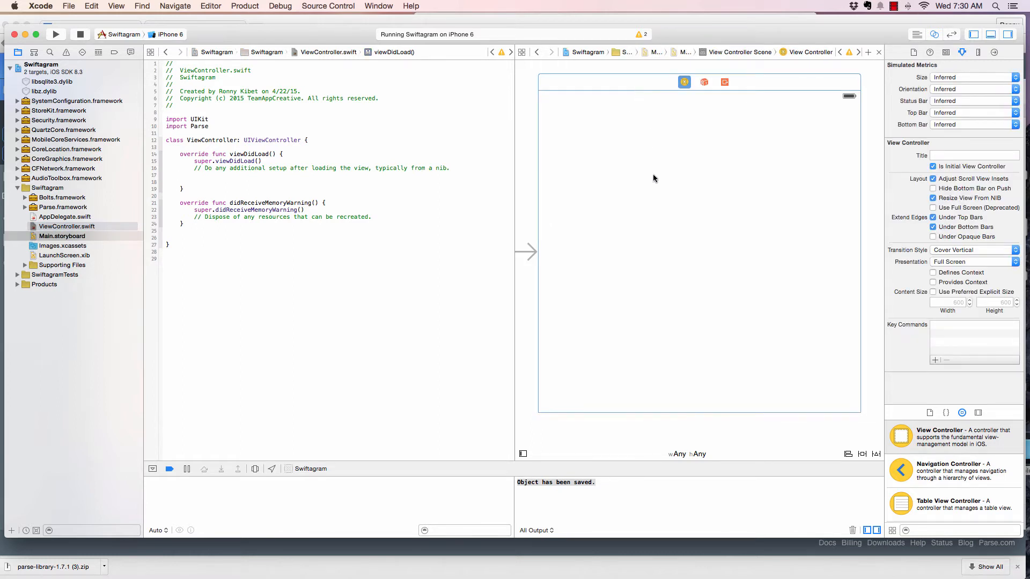
mouse_move(775, 185)
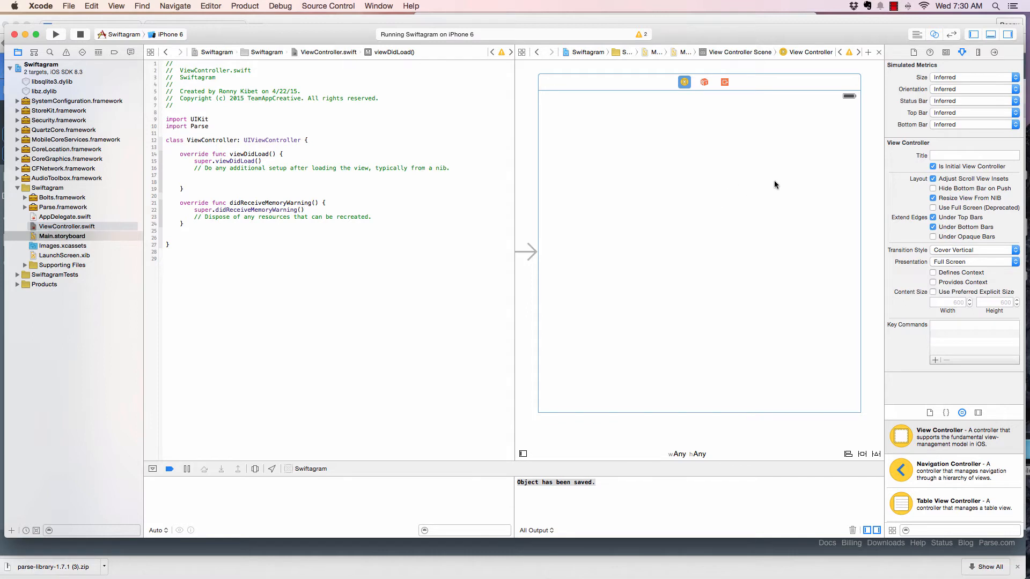
mouse_move(702, 151)
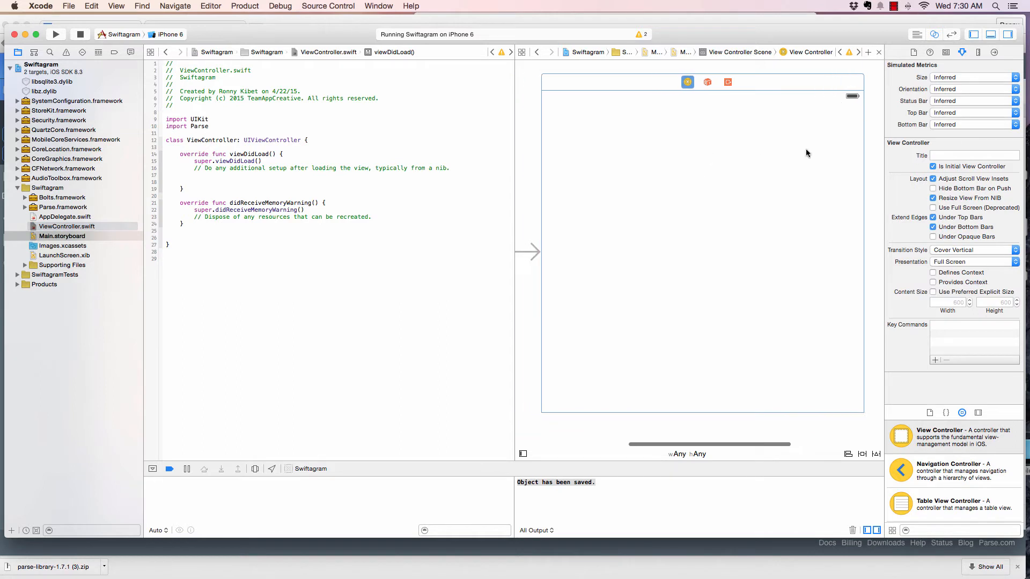
mouse_move(895, 155)
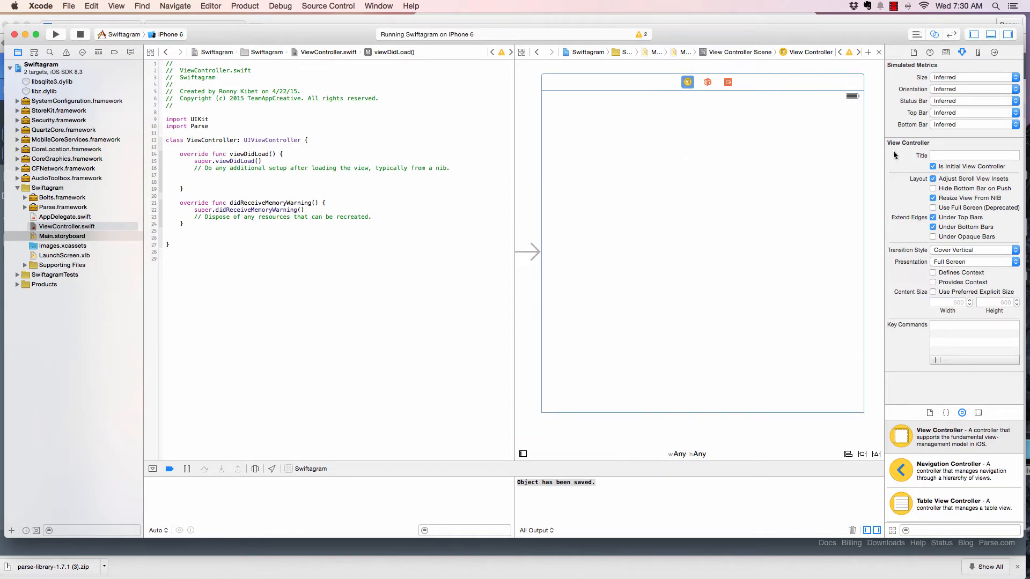
Simulate the storyboard view controller at iPhone 4-inch size and scroll the Object library to Text Field
click(974, 77)
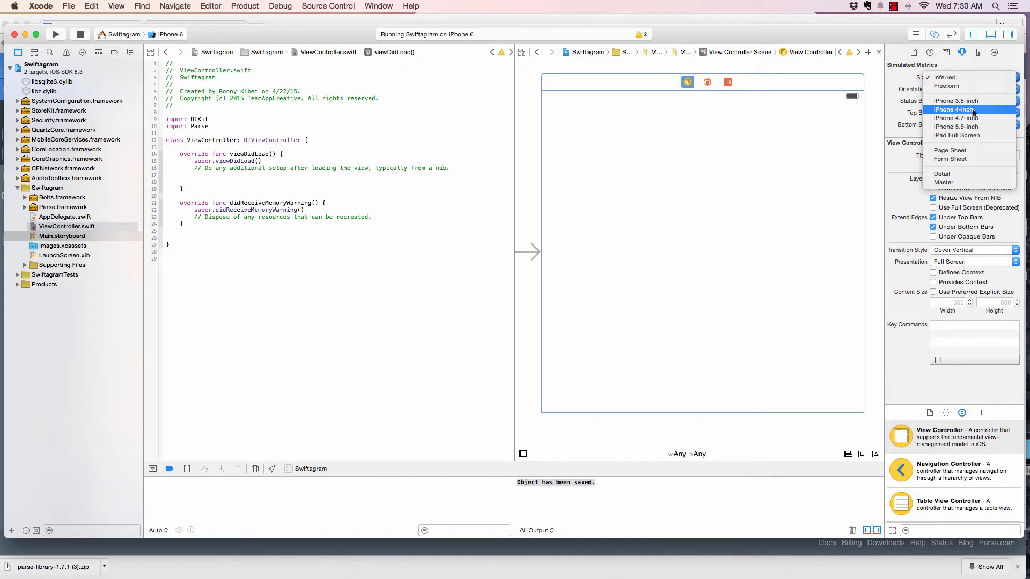
click(957, 109)
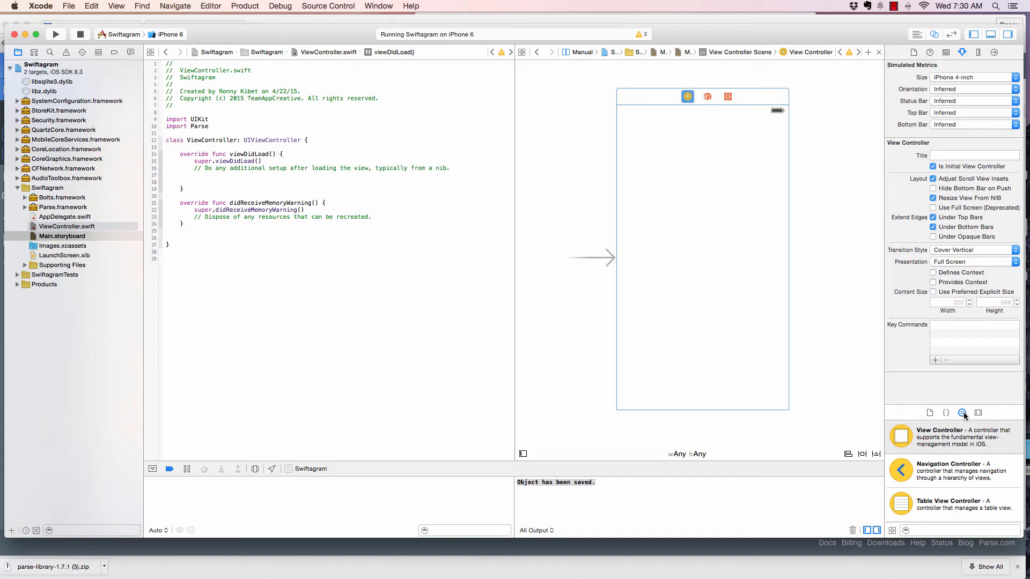
mouse_move(962, 413)
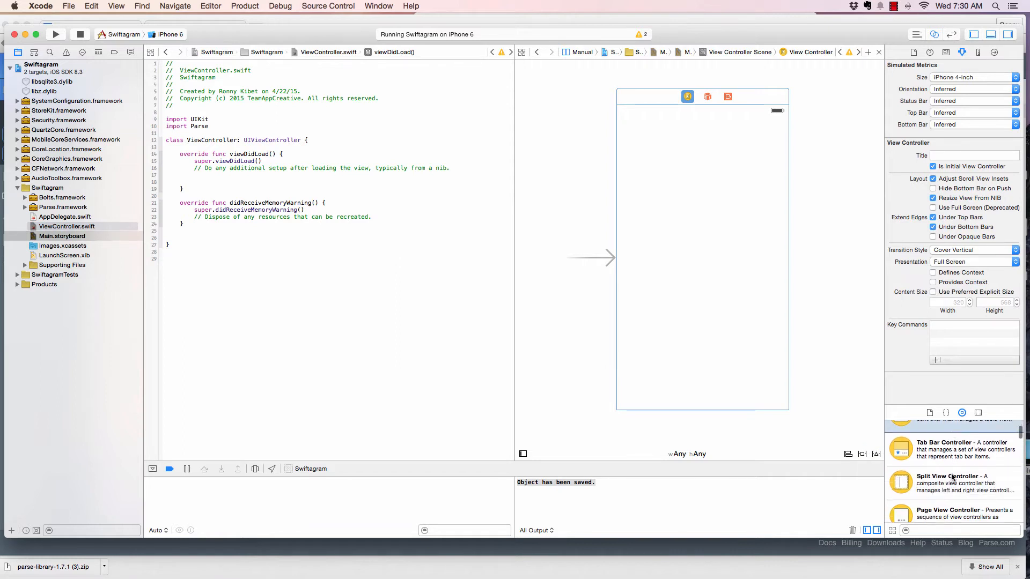
scroll(down, 3)
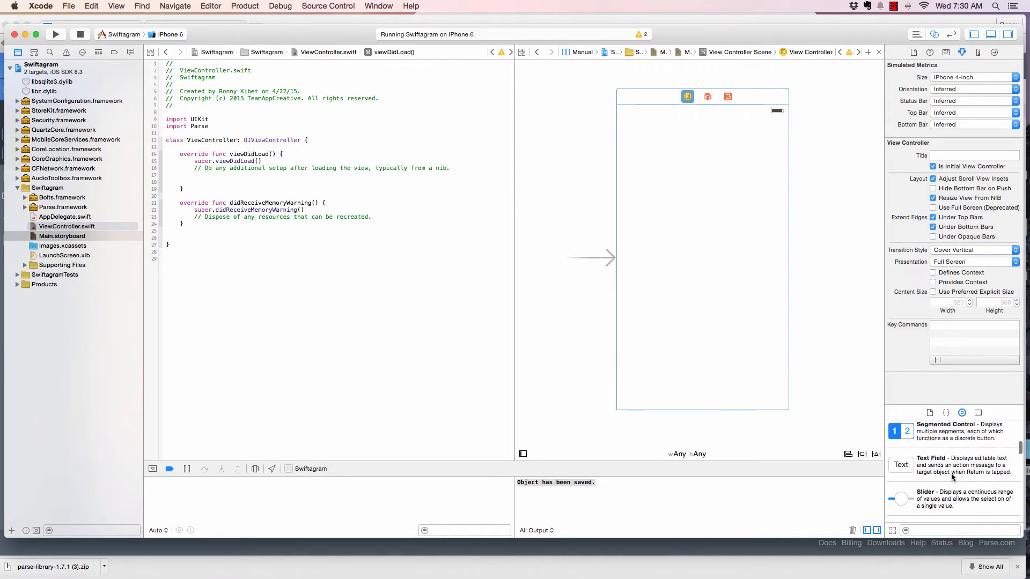
click(701, 252)
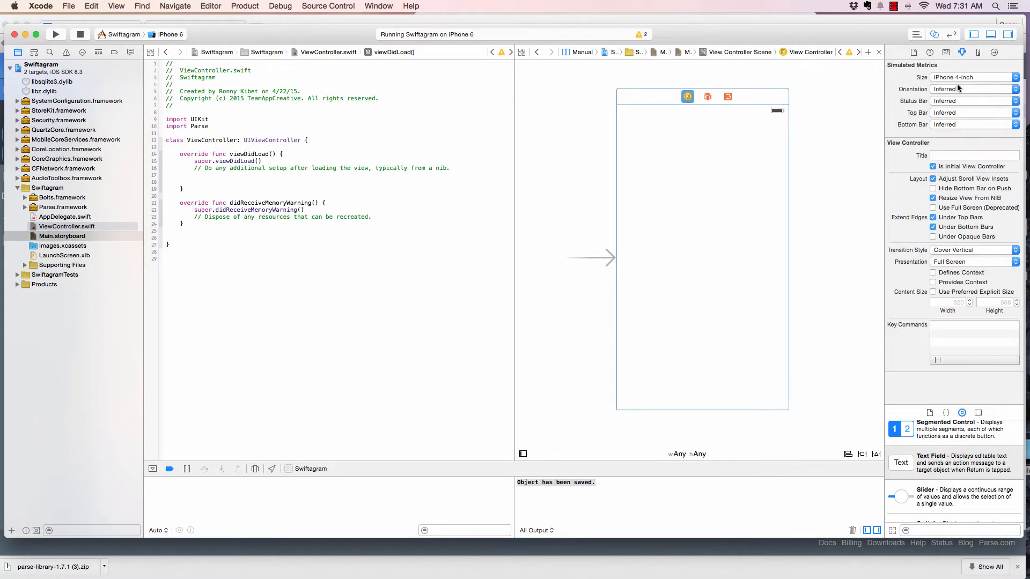
Rename the ViewController class and ViewController.swift to RegisterViewController
click(946, 52)
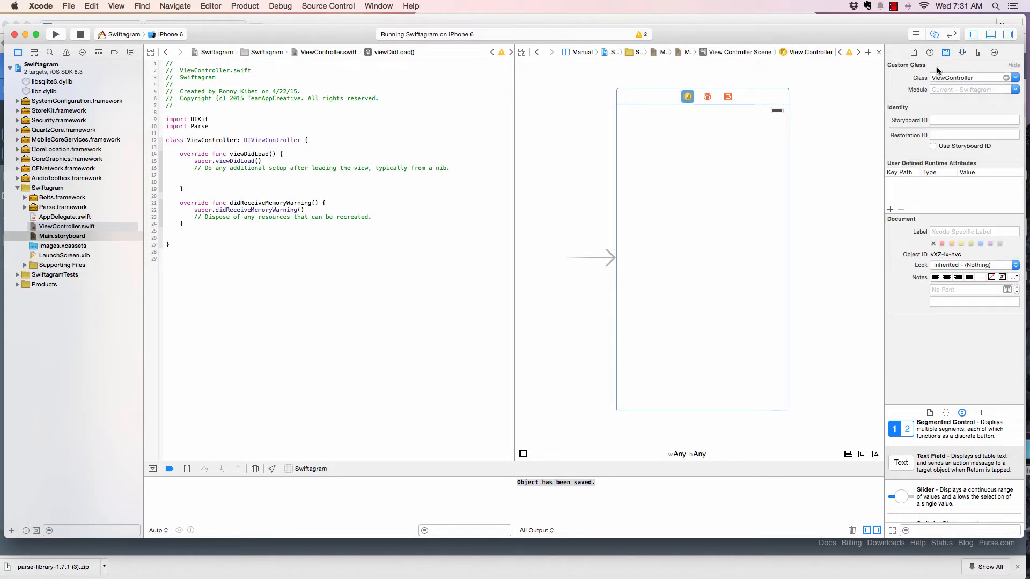
mouse_move(945, 52)
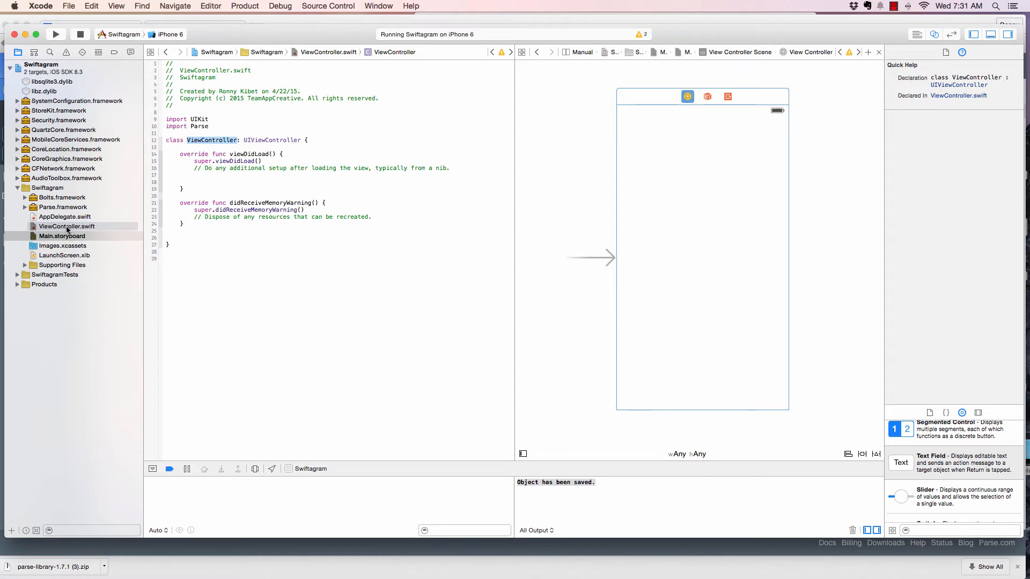
click(66, 226)
text(Register)
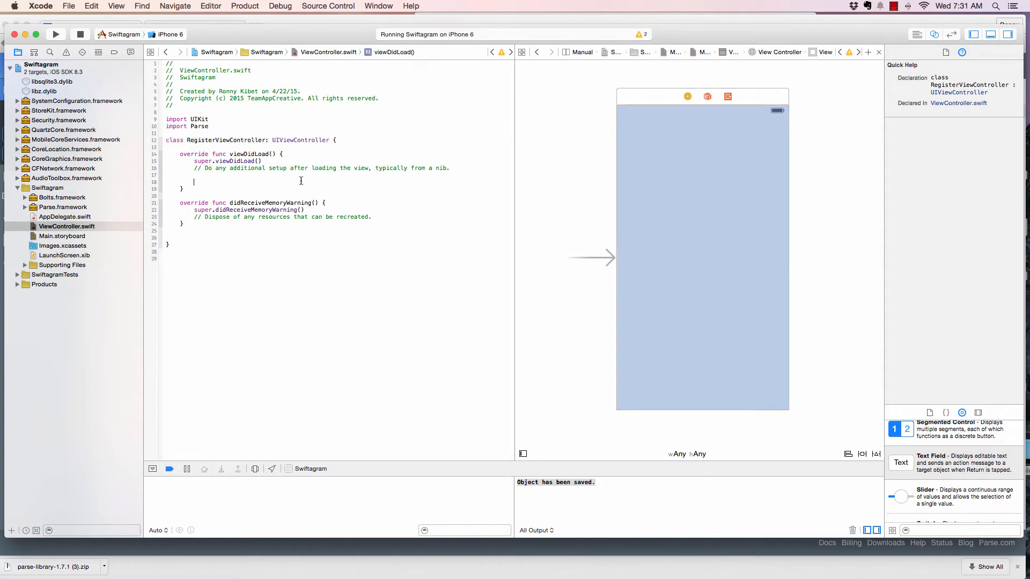
click(66, 226)
text(Register)
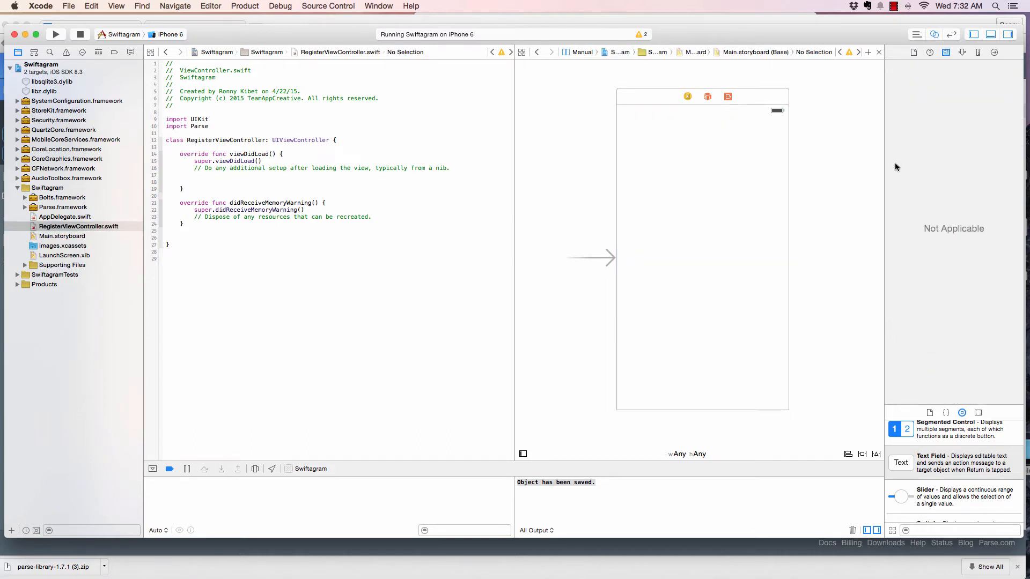
click(688, 97)
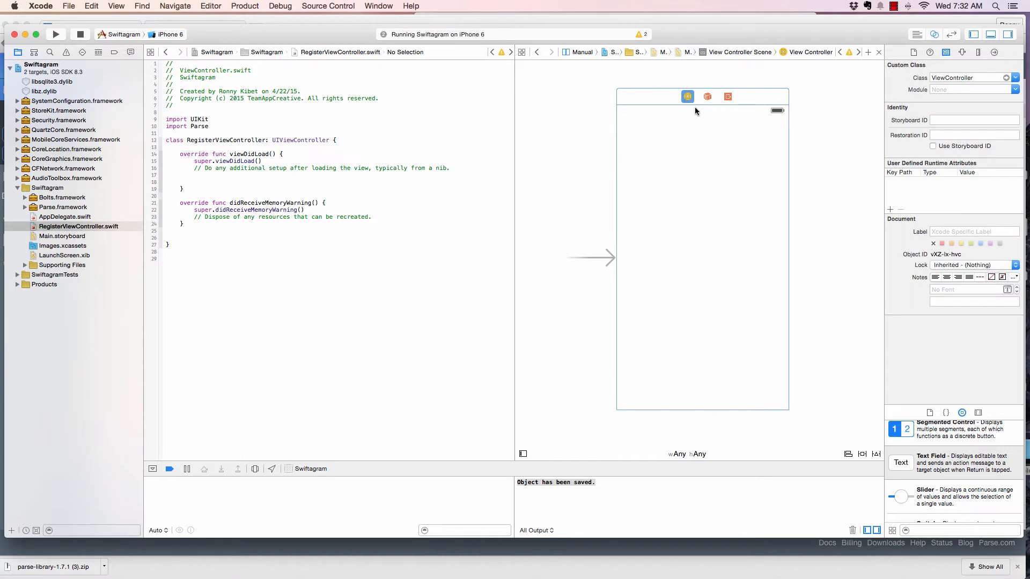
Run the app, then set the scene's custom class to RegisterViewController in the Identity Inspector
click(56, 34)
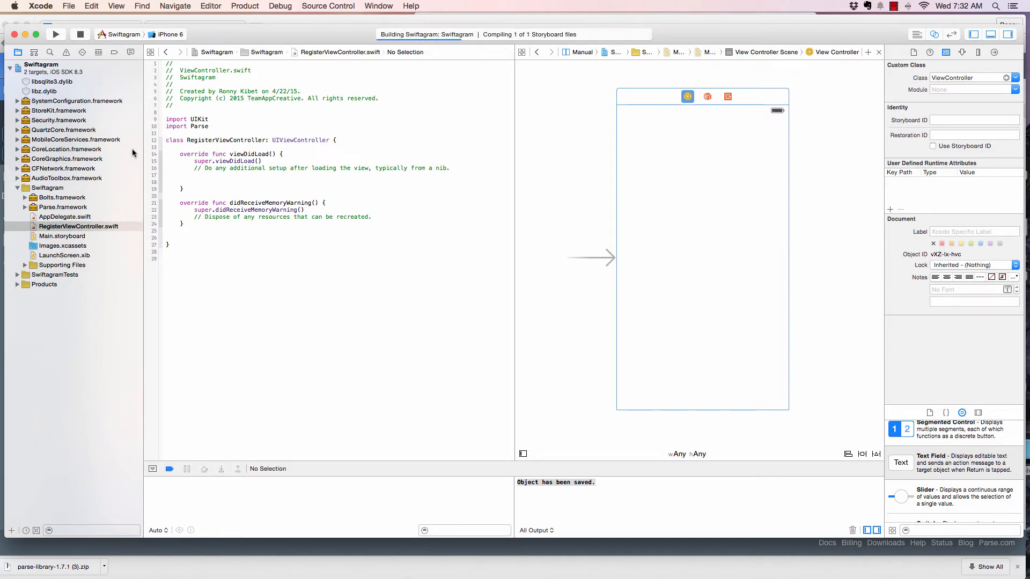
click(55, 33)
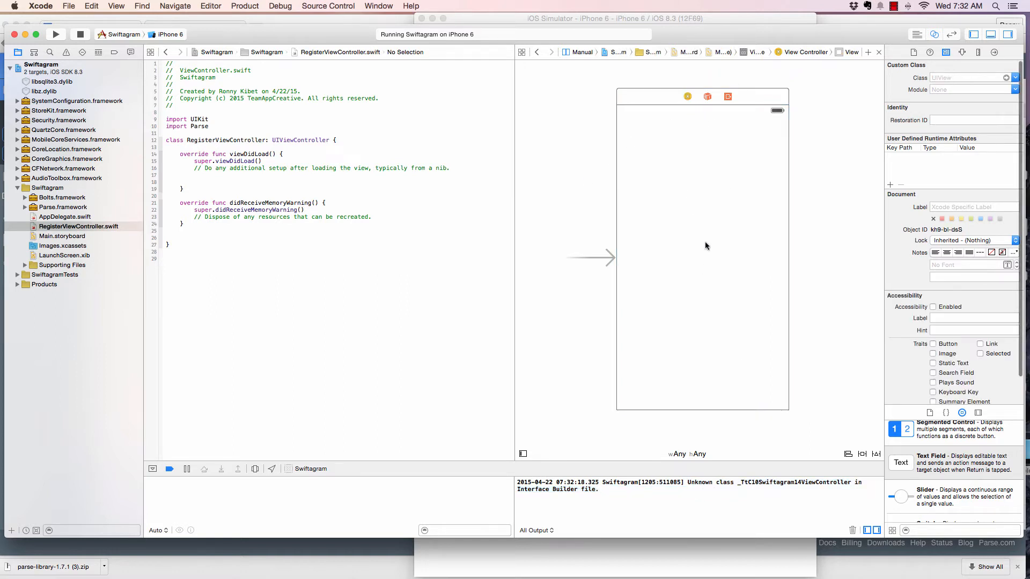
click(688, 97)
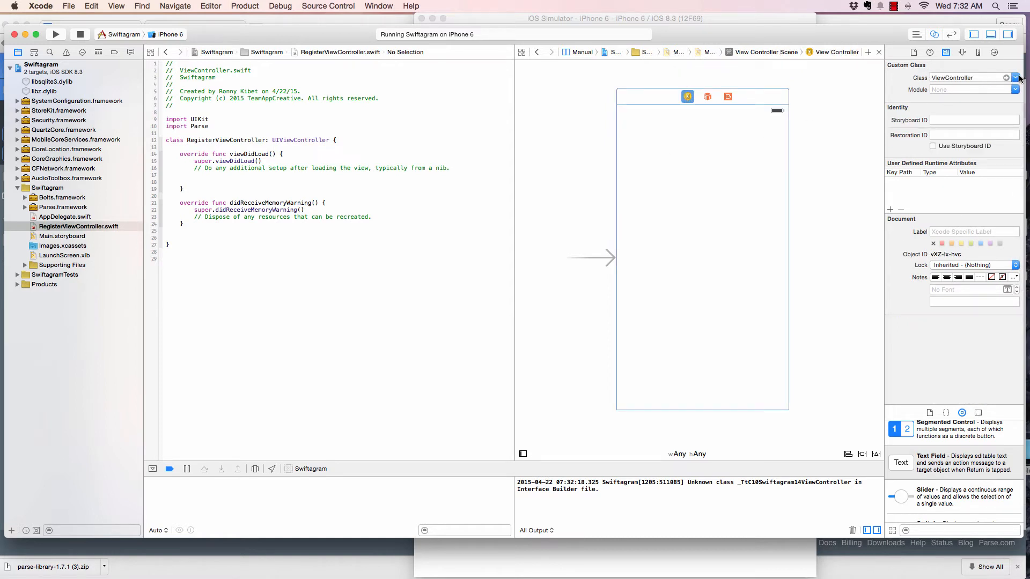
click(969, 77)
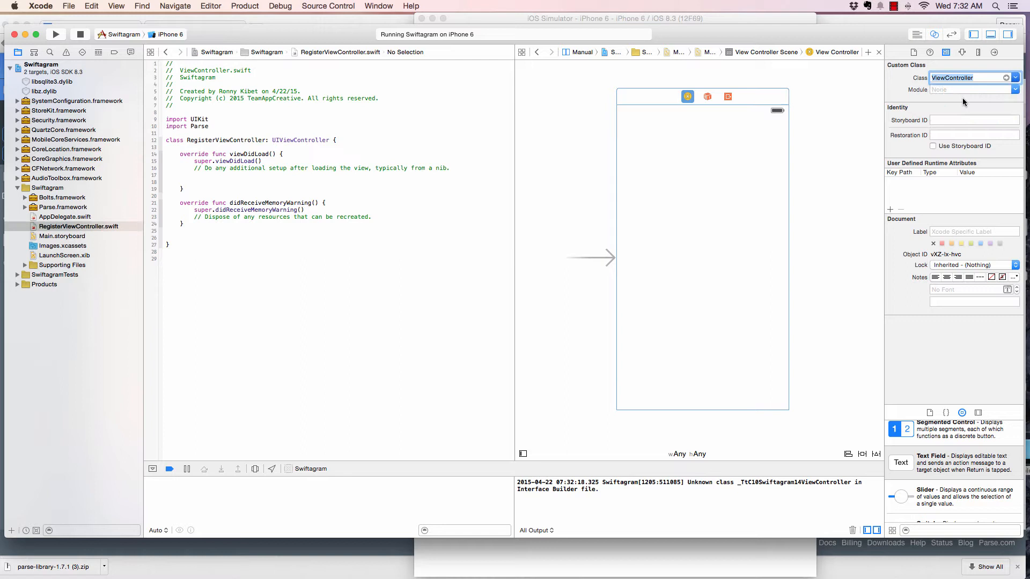
text(RegisterViewController)
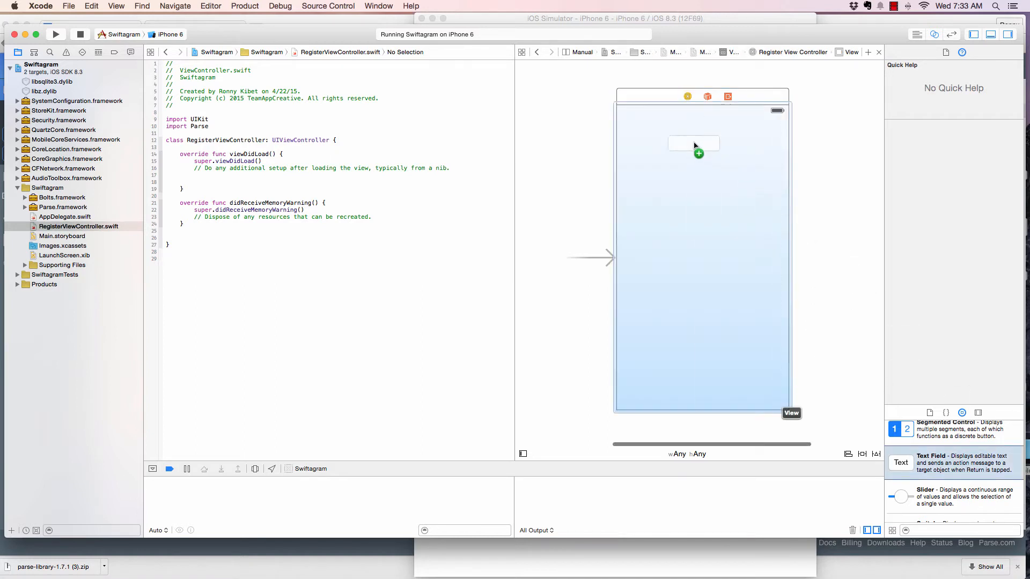
Stack three text fields near the top of the register view and select the first
click(693, 140)
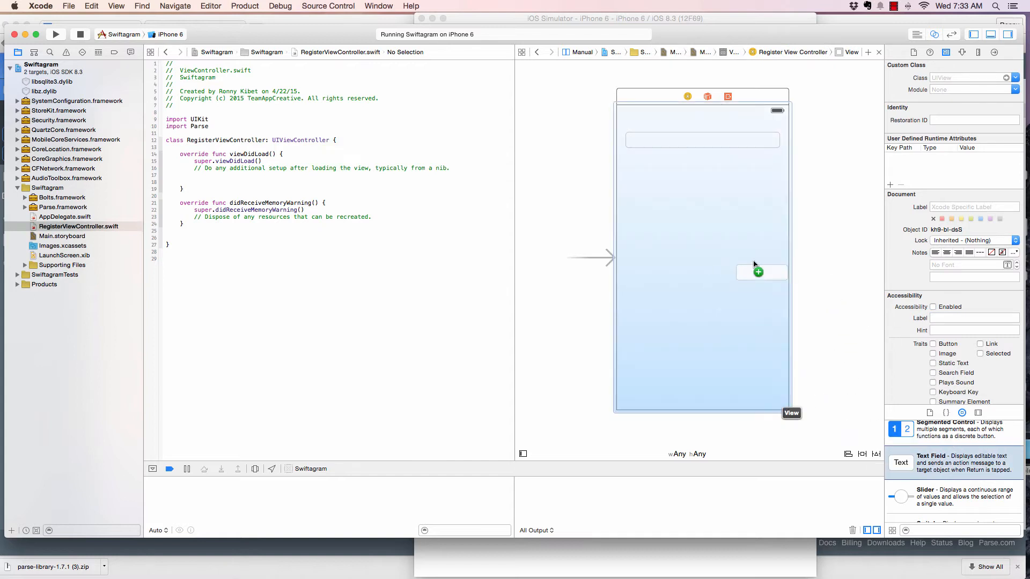
drag(761, 272, 701, 173)
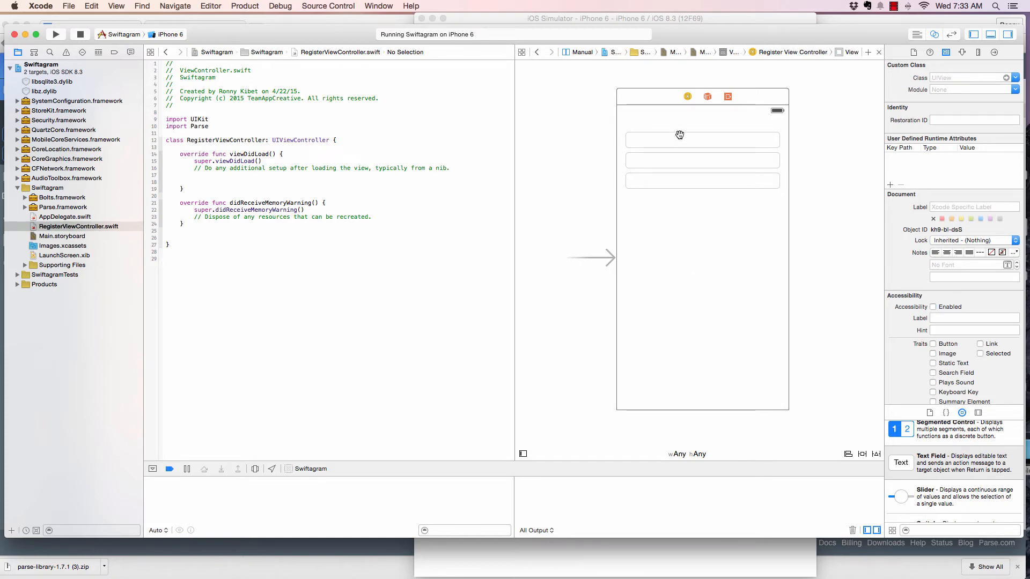
click(701, 139)
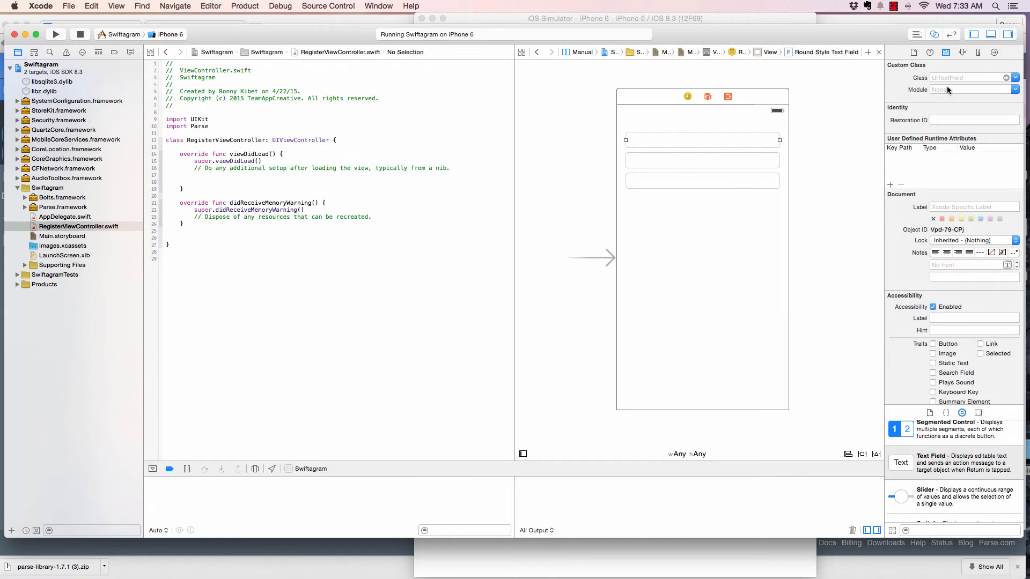
mouse_move(947, 52)
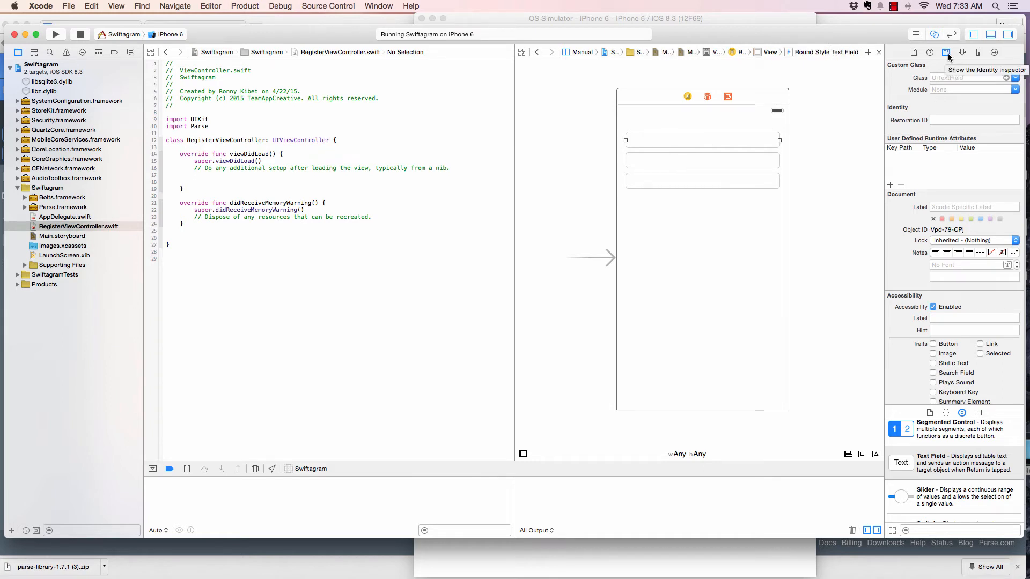
Give the three text fields the placeholders Username, Email and Password
click(961, 52)
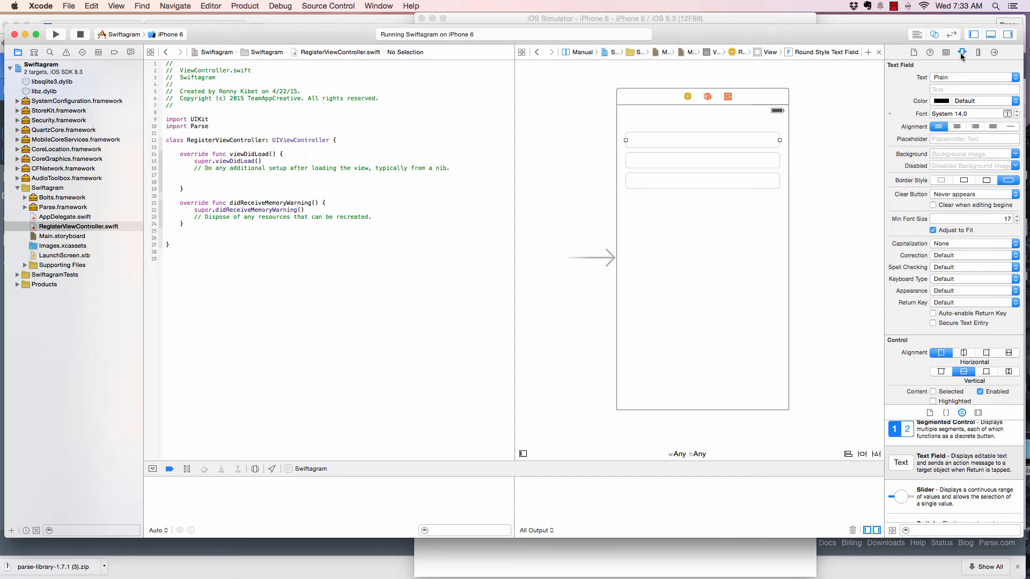
mouse_move(682, 142)
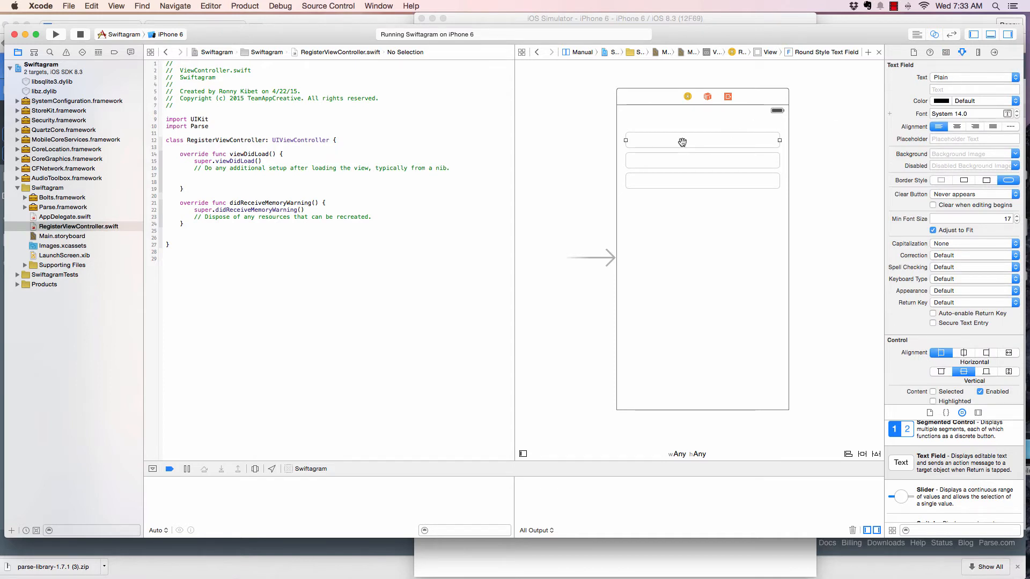
mouse_move(817, 159)
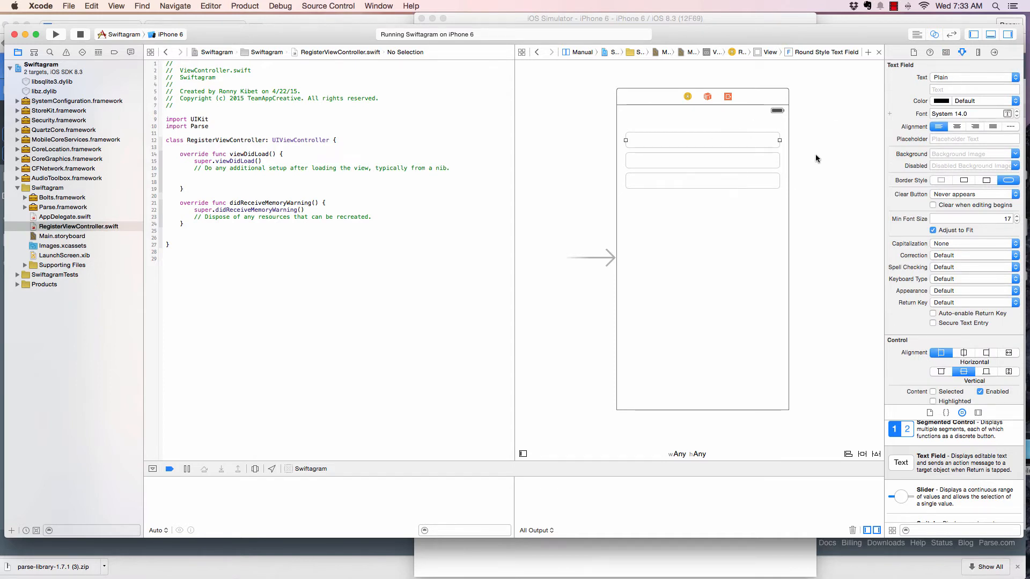
mouse_move(892, 157)
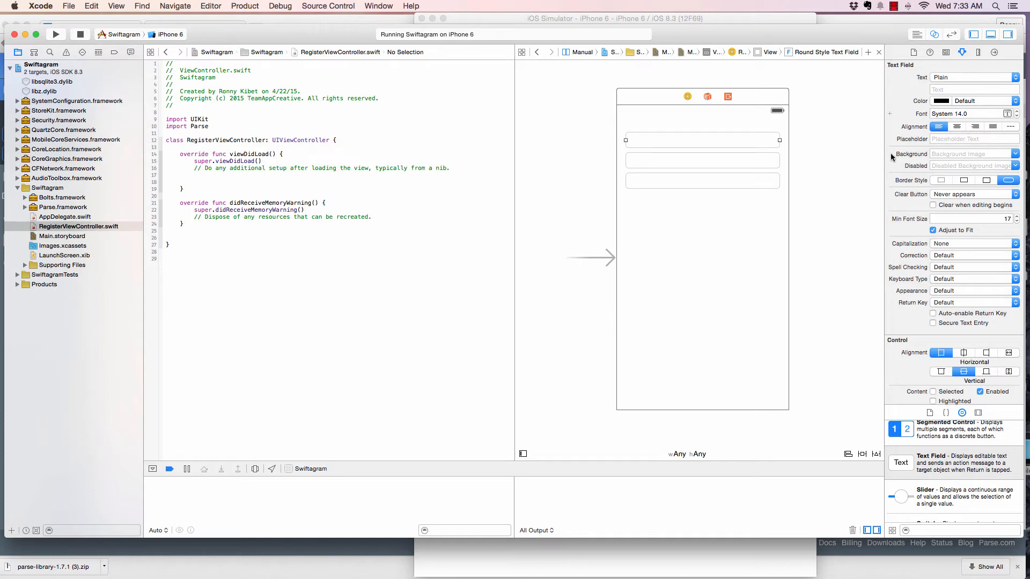
mouse_move(942, 148)
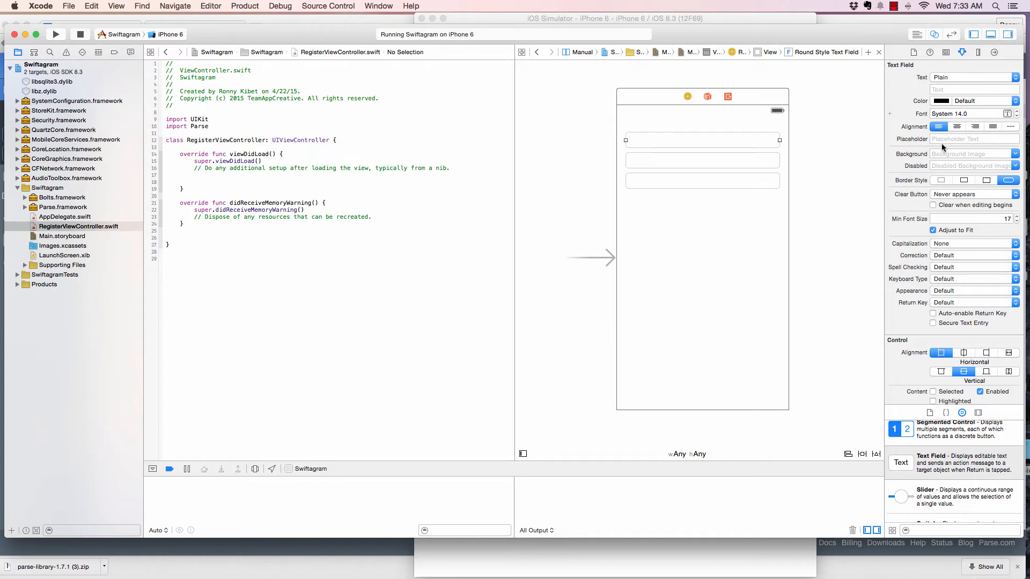
click(975, 138)
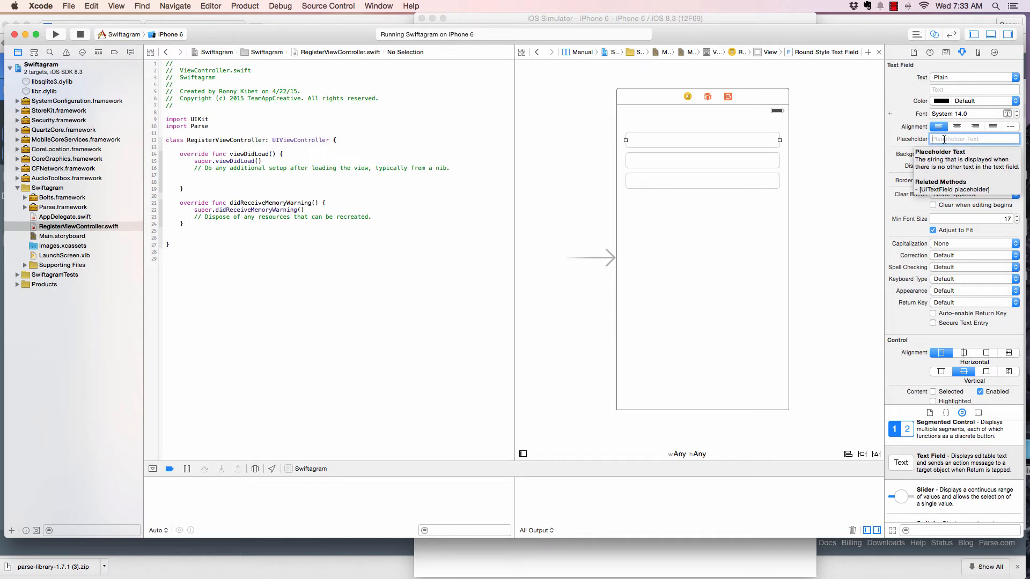
text(Username)
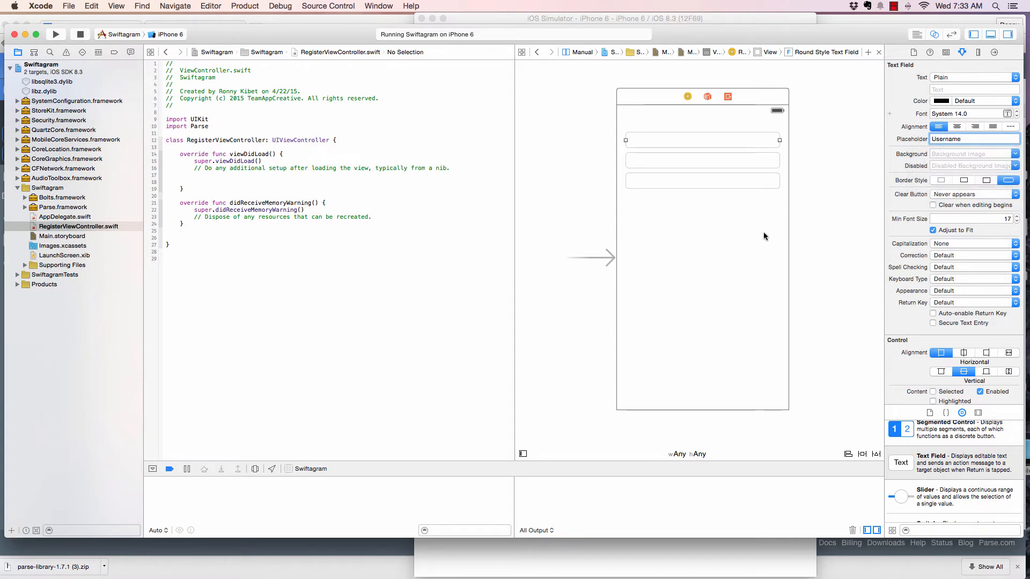
click(702, 139)
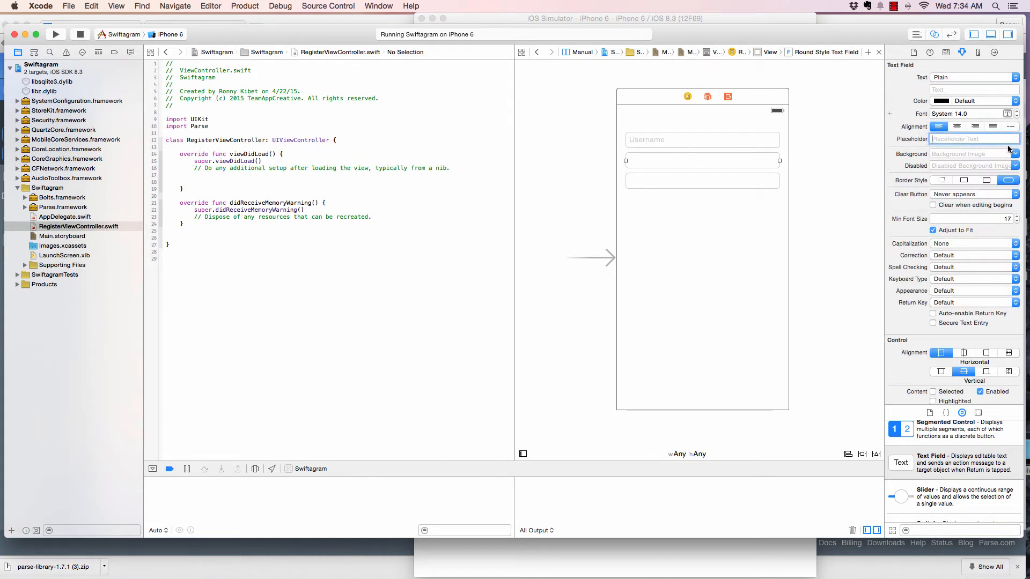
text(Email)
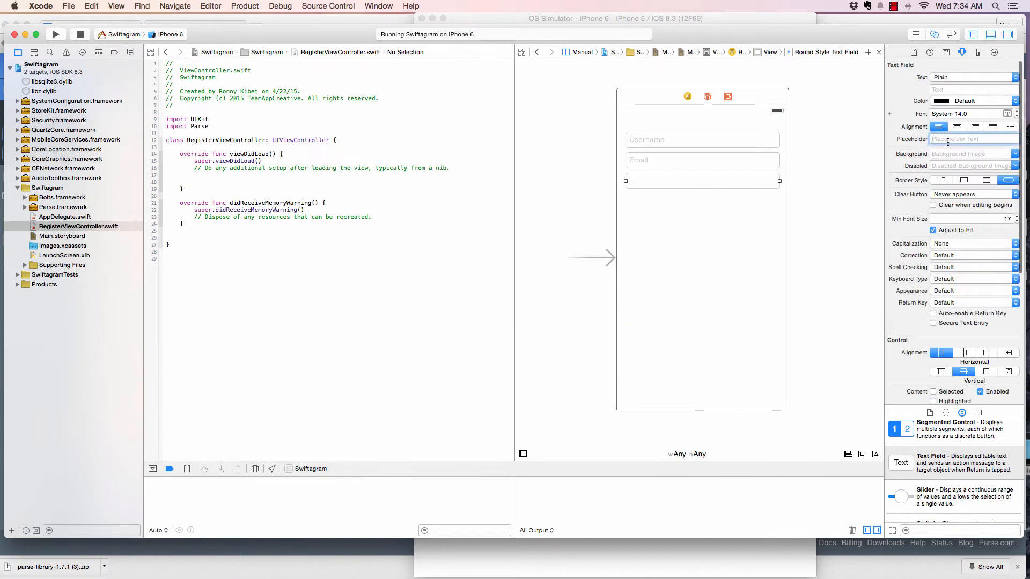
text(Pass)
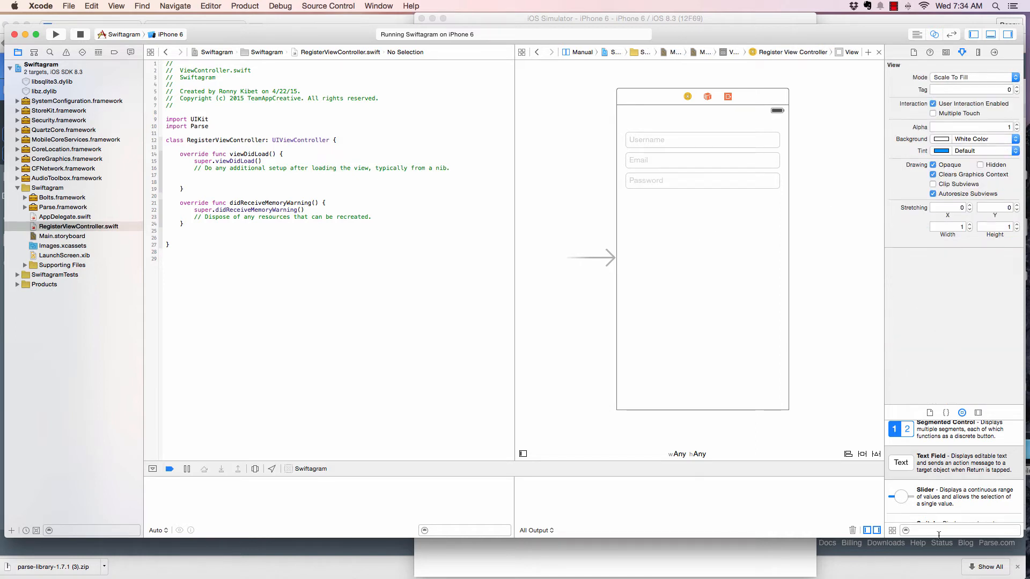
Add a button below the Password field titled Create Account
text(button)
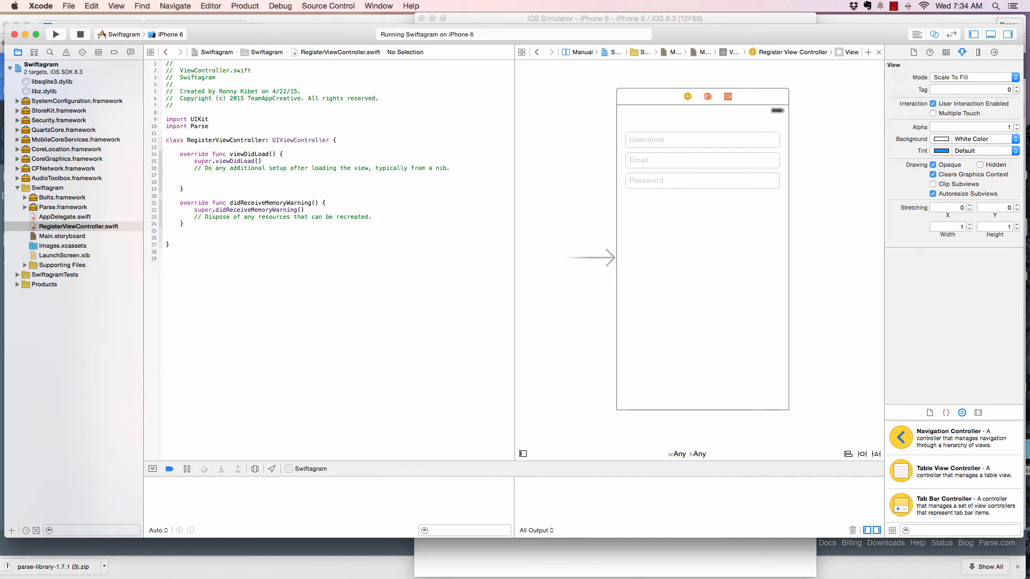
text(but)
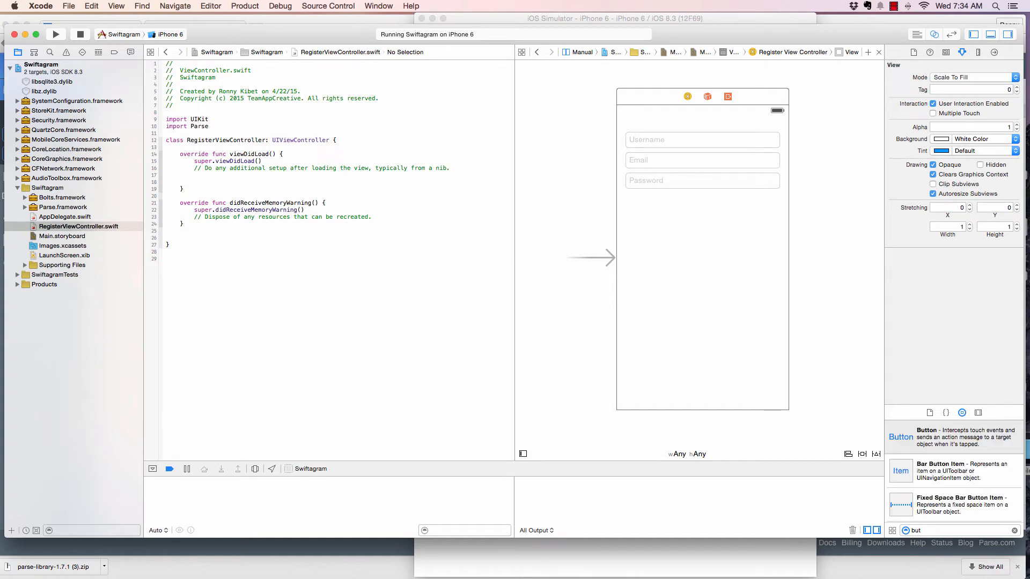
drag(900, 437, 718, 230)
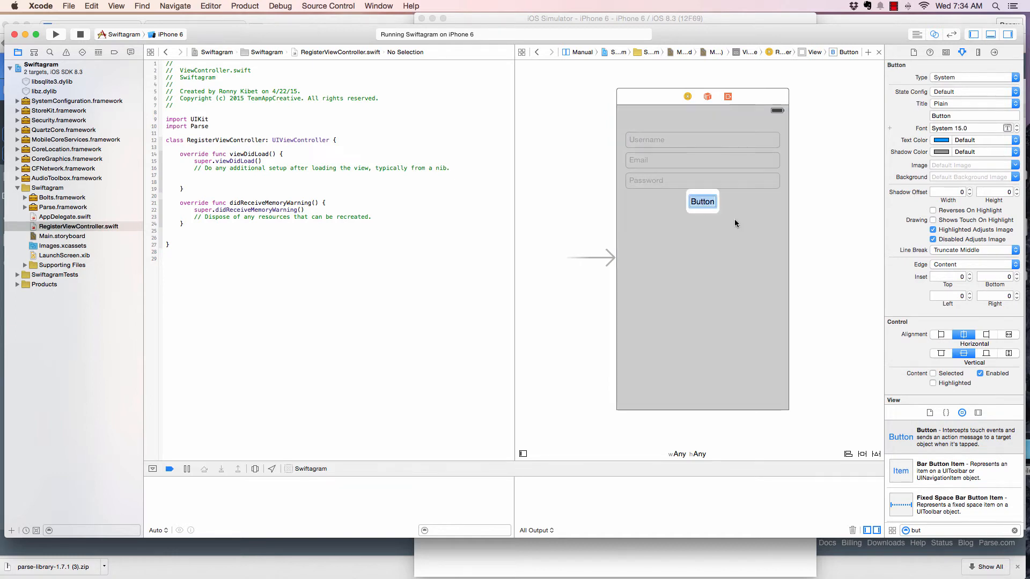
text(Re)
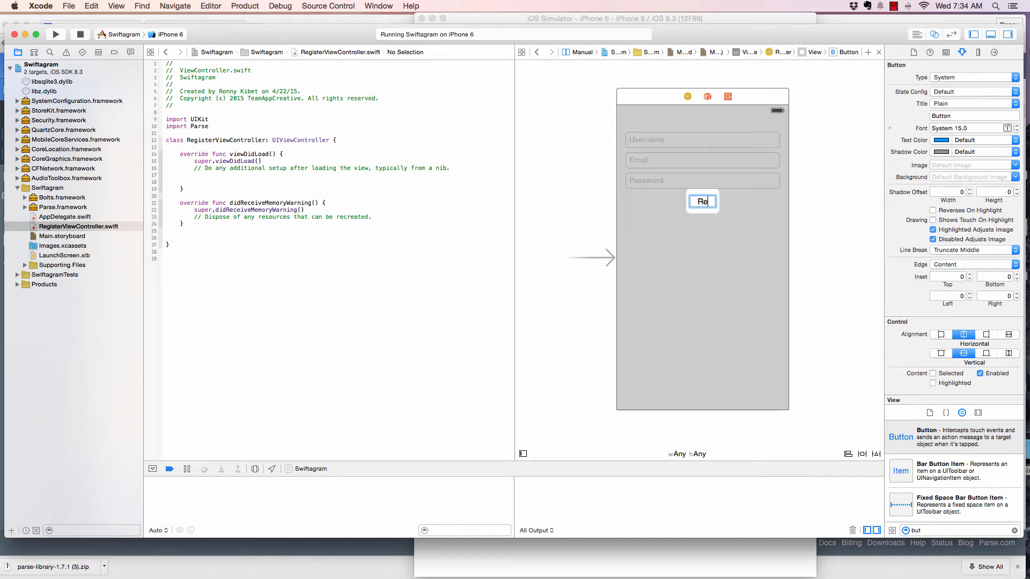
text(Register)
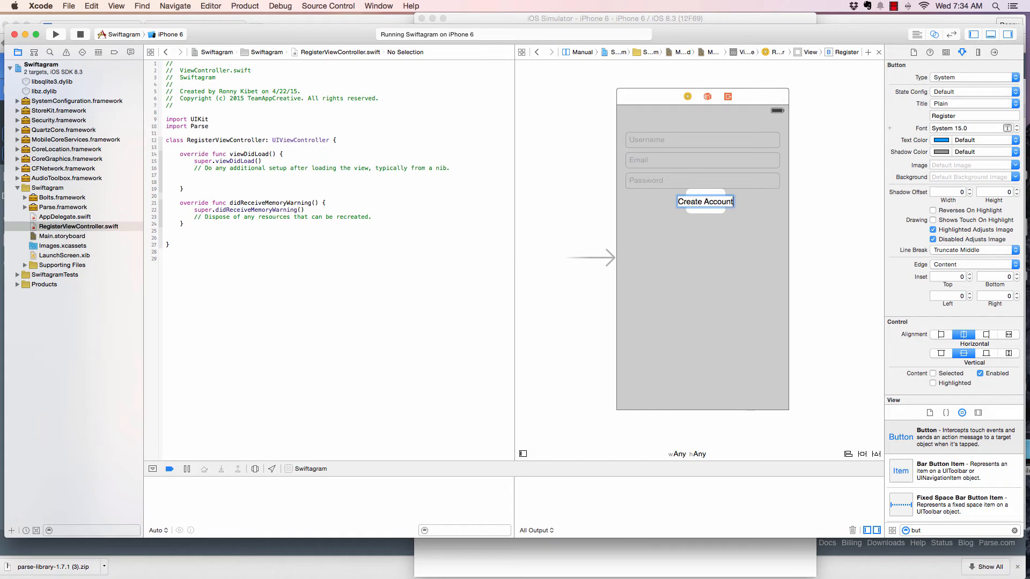
click(704, 201)
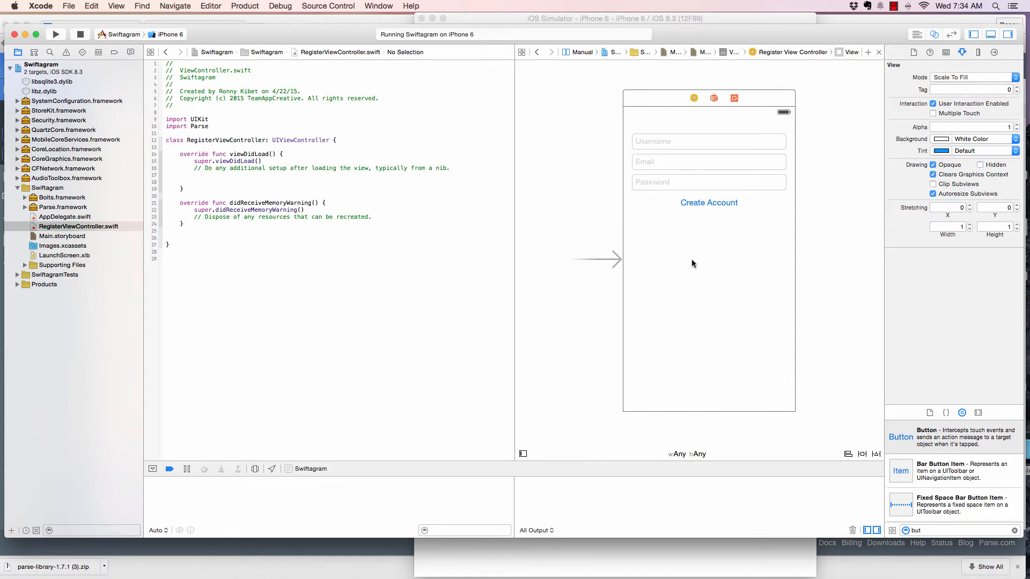
mouse_move(732, 155)
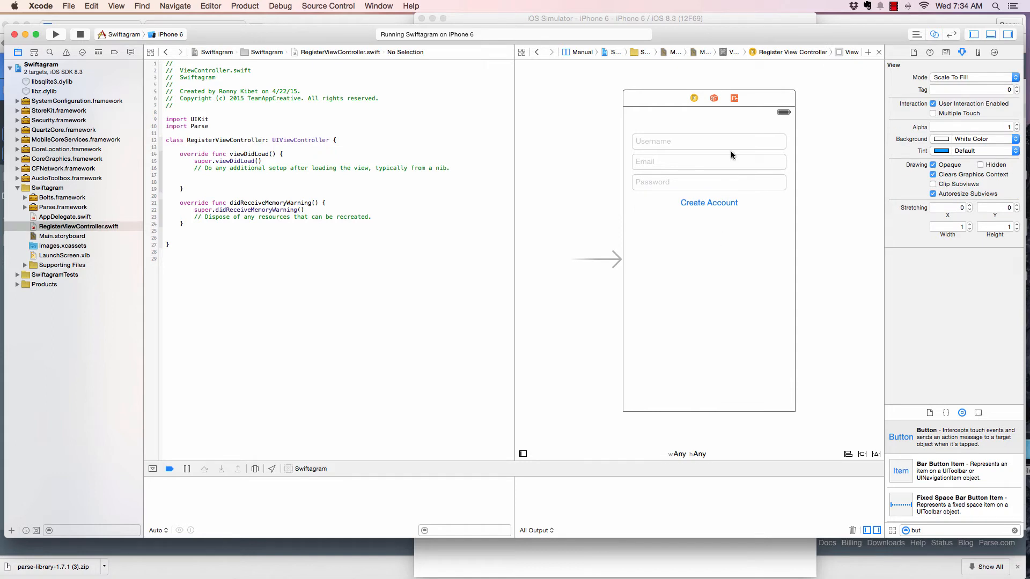
mouse_move(726, 176)
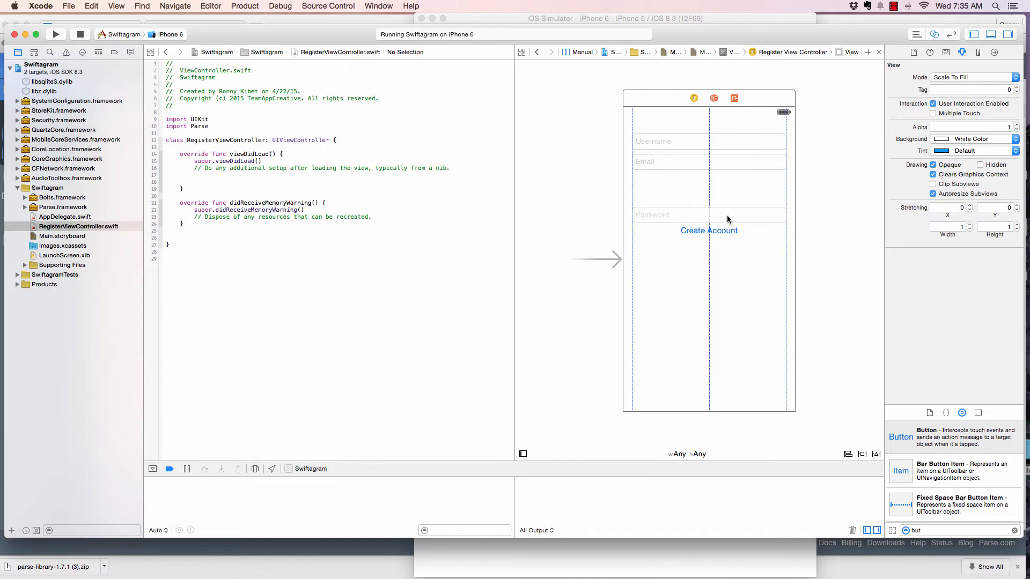
Move the form lower and add a widened, centred 'Welcome to Swiftagram' label above it
click(709, 215)
text(label)
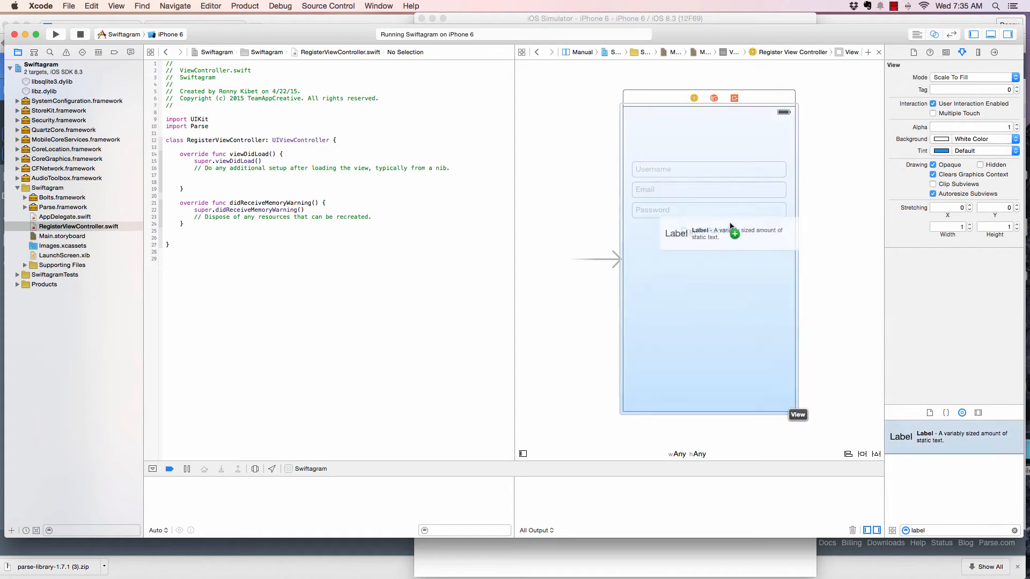
drag(729, 226, 713, 163)
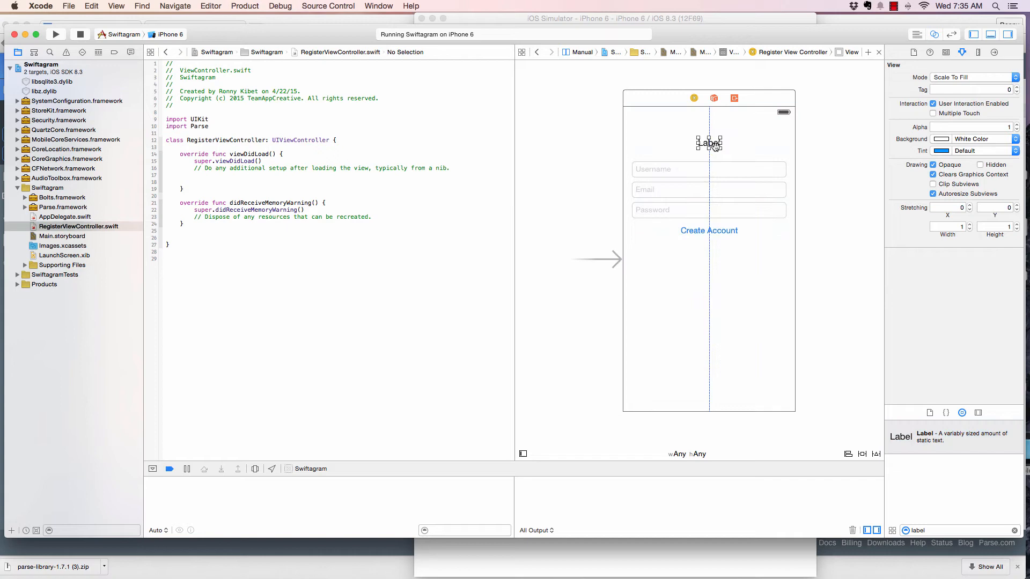
click(709, 143)
text(Welcome to Swiftagram)
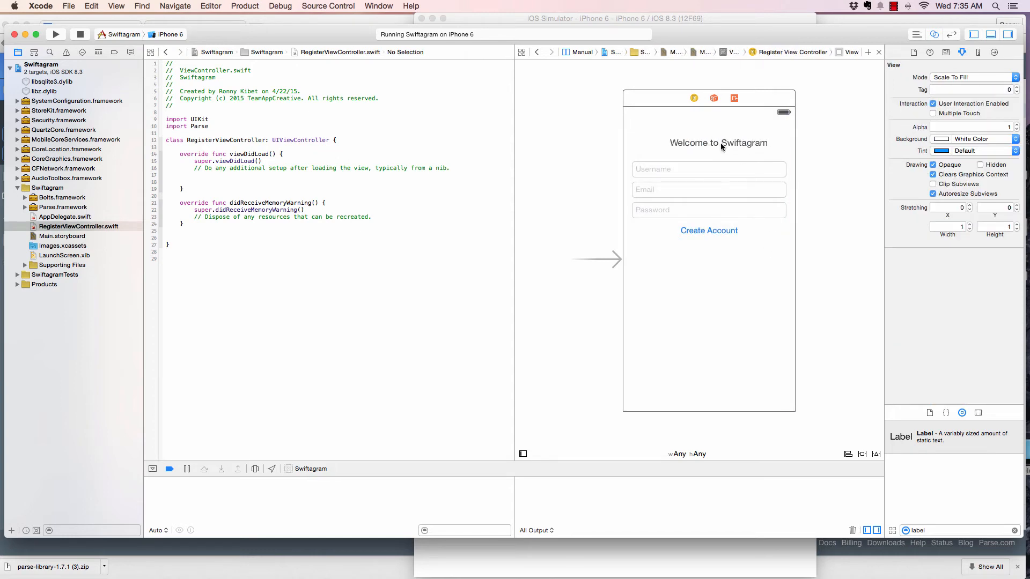
click(719, 143)
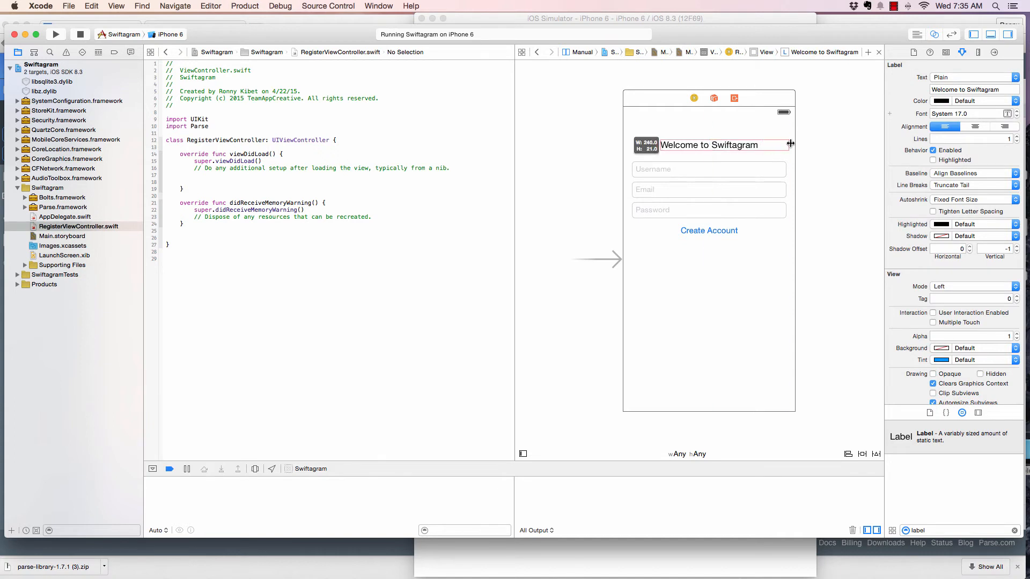
drag(792, 144, 784, 144)
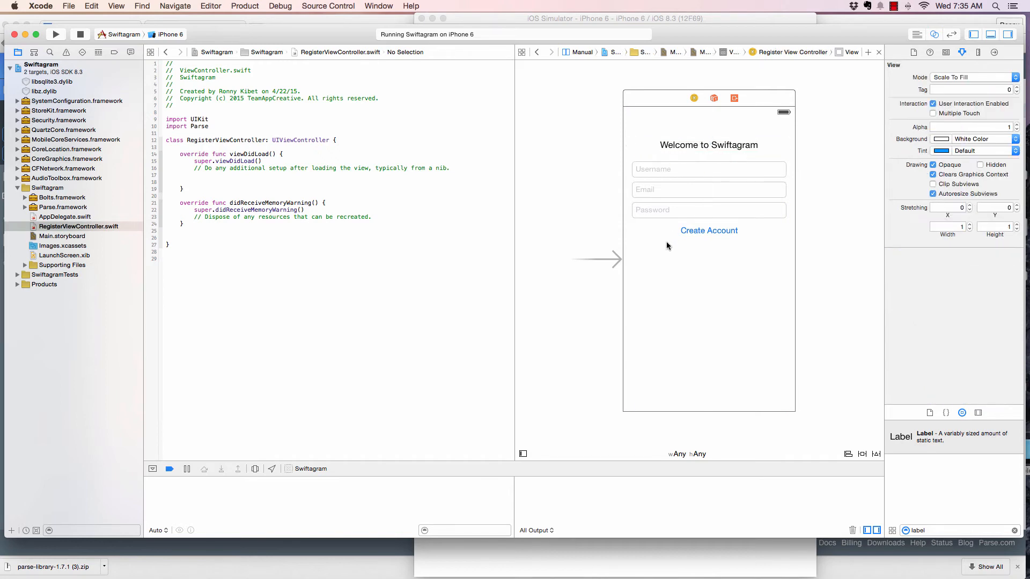
mouse_move(710, 270)
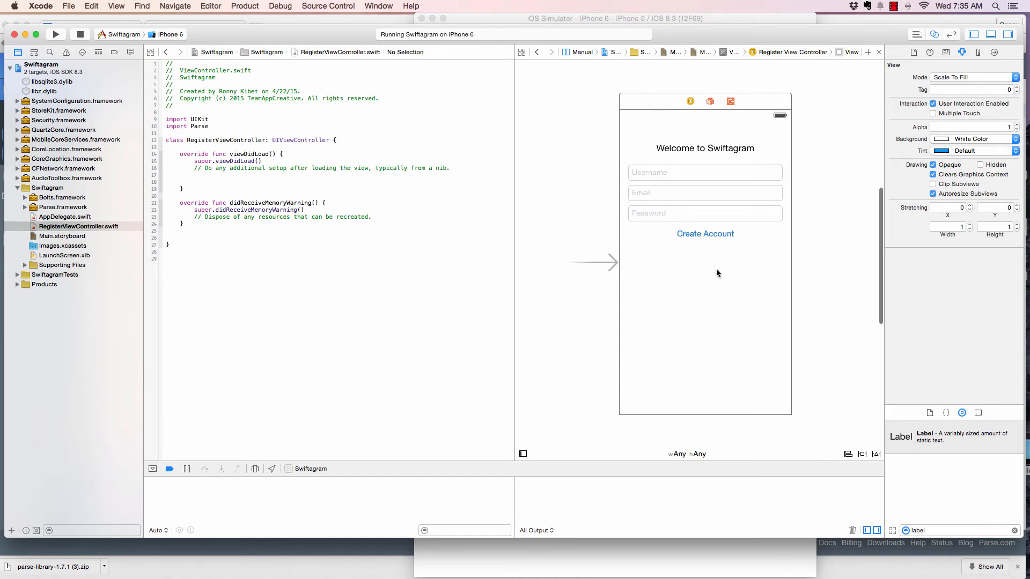
mouse_move(709, 289)
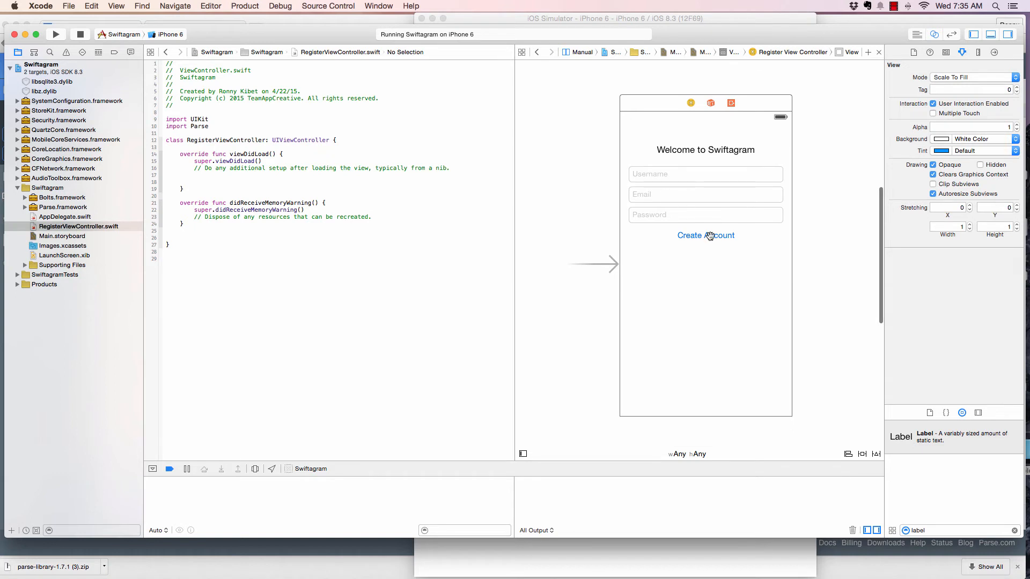
mouse_move(659, 183)
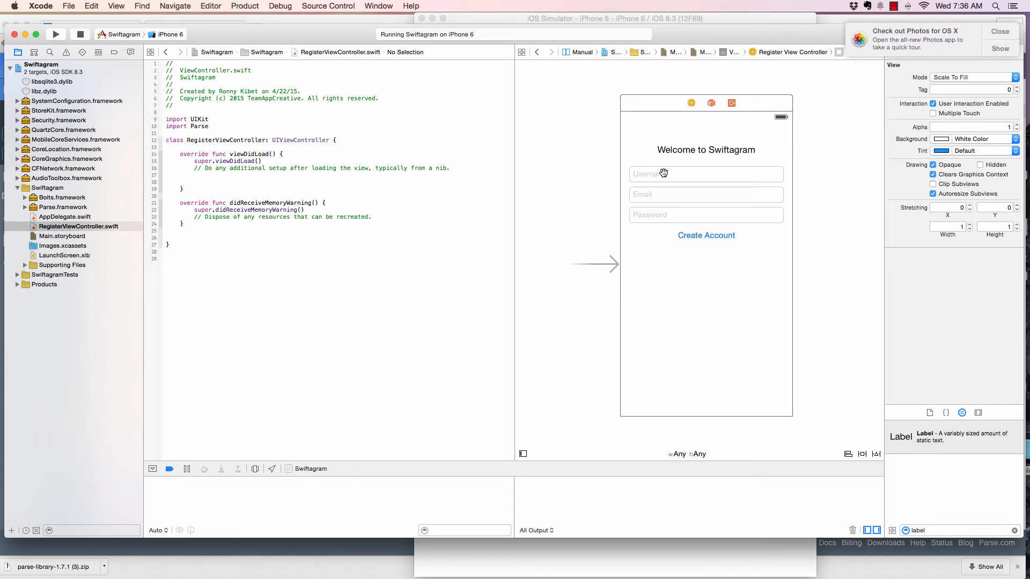
mouse_move(669, 207)
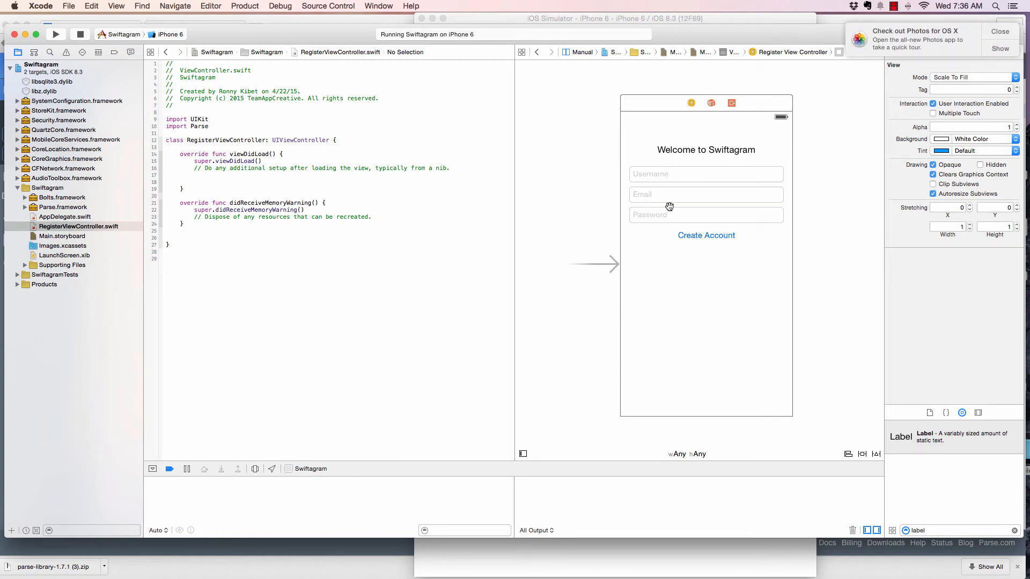
mouse_move(709, 250)
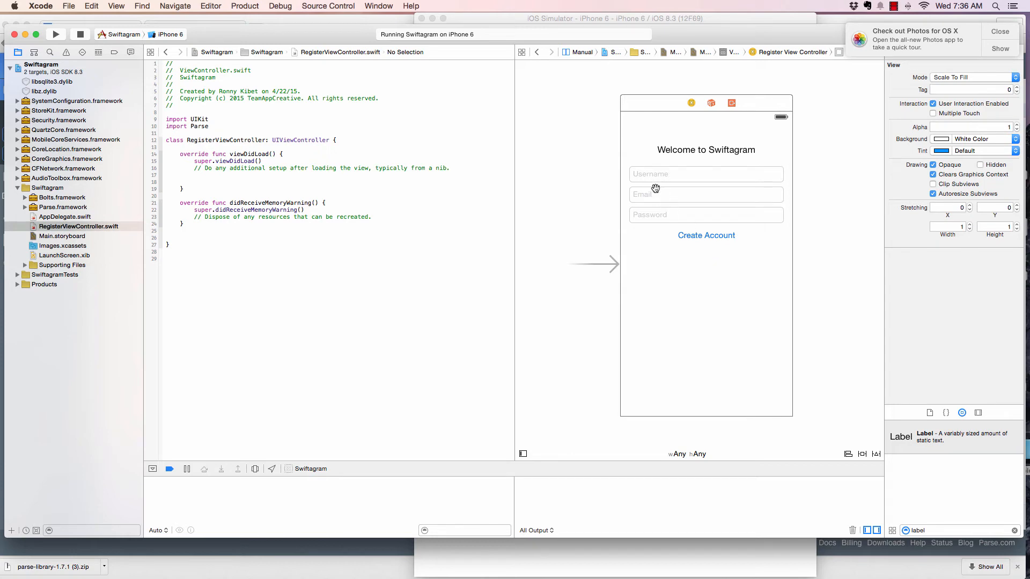
mouse_move(253, 182)
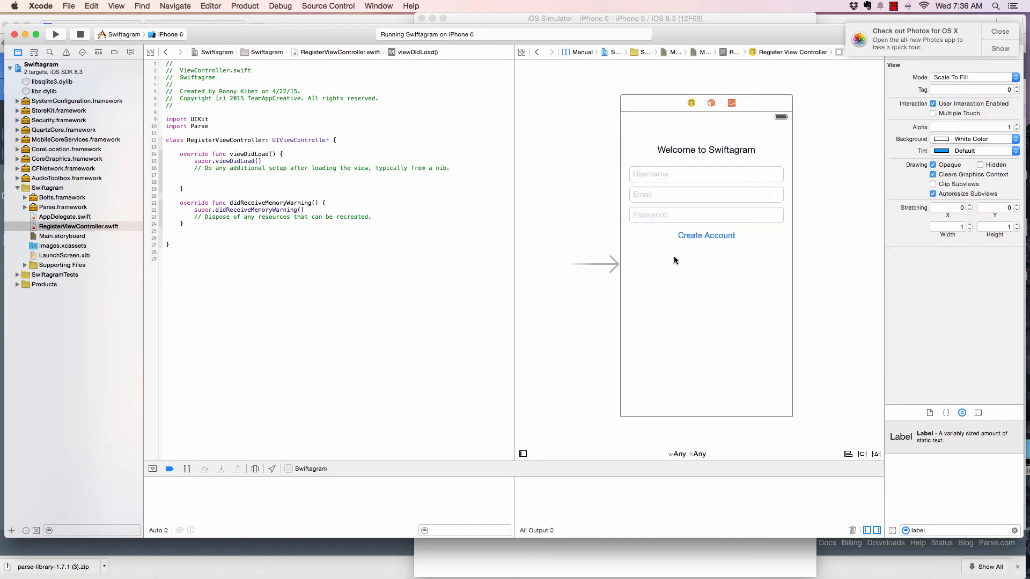
mouse_move(657, 175)
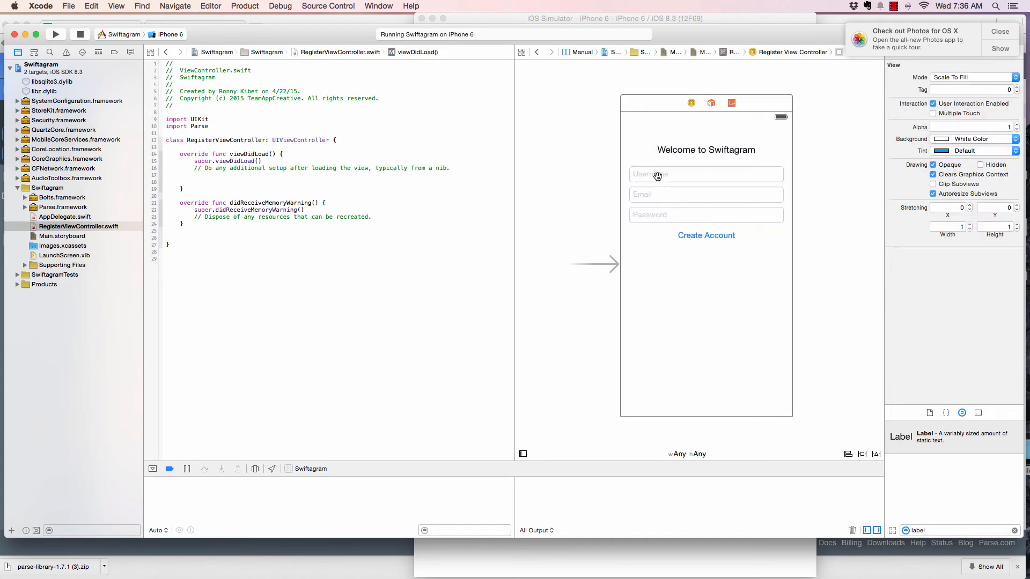
Connect the Username text field to a new usernameTextField outlet in RegisterViewController
click(706, 235)
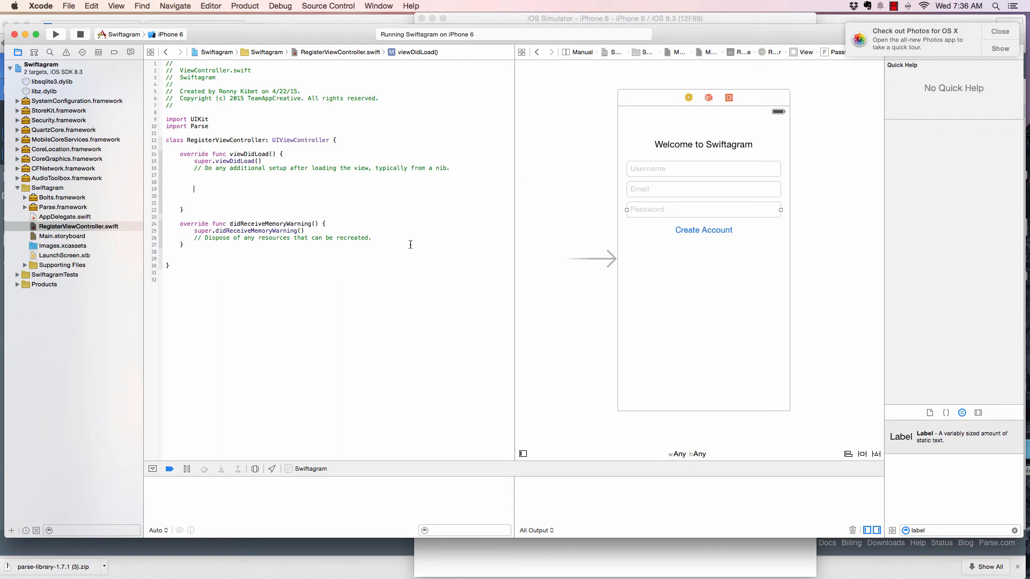
click(703, 169)
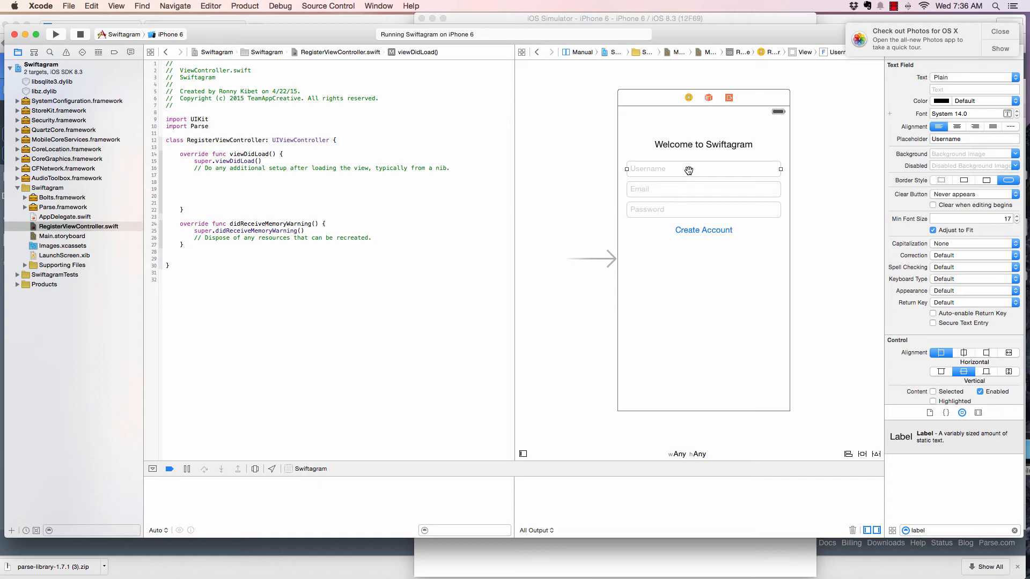
mouse_move(723, 169)
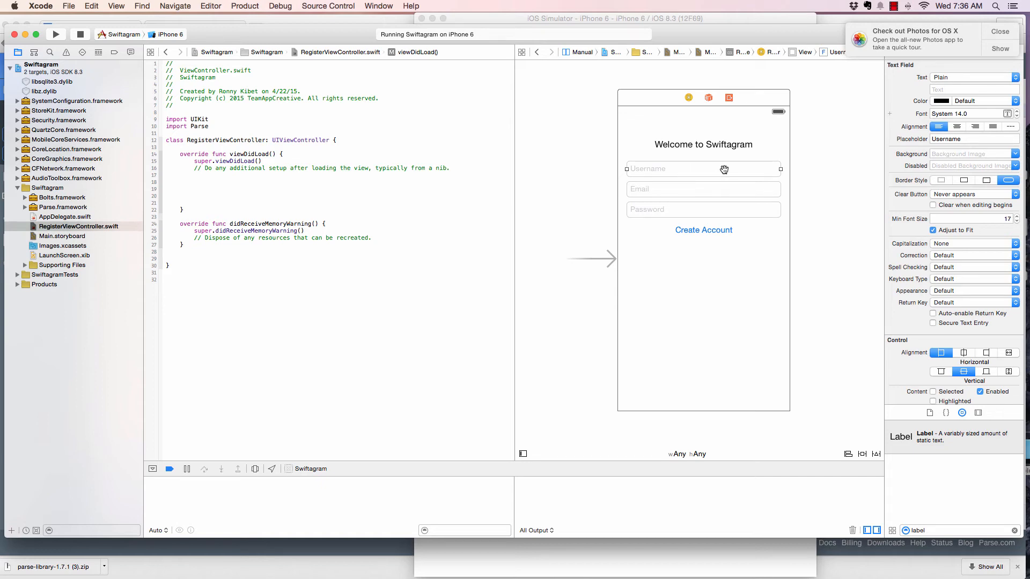
click(703, 169)
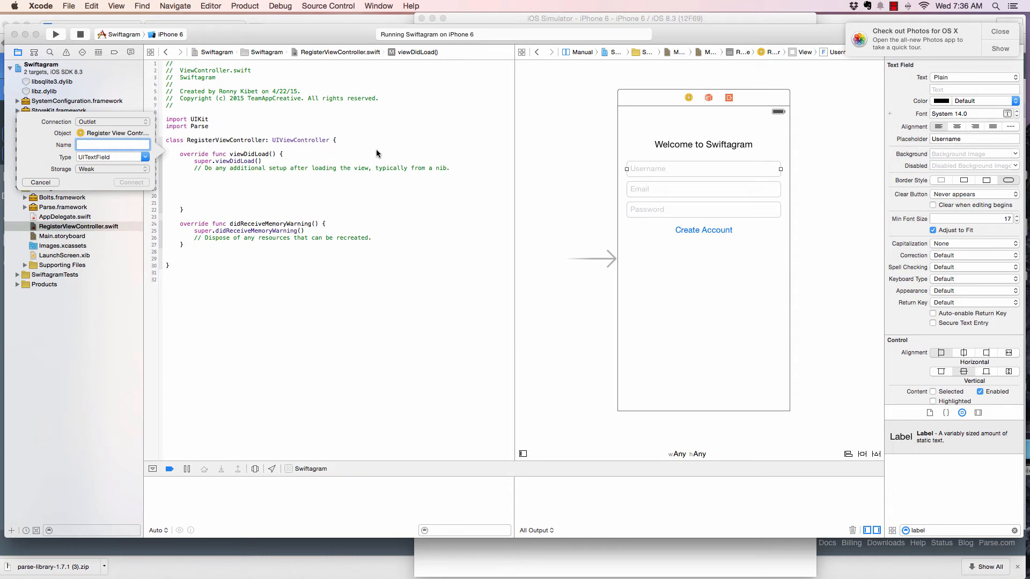
text(usernameTextFi)
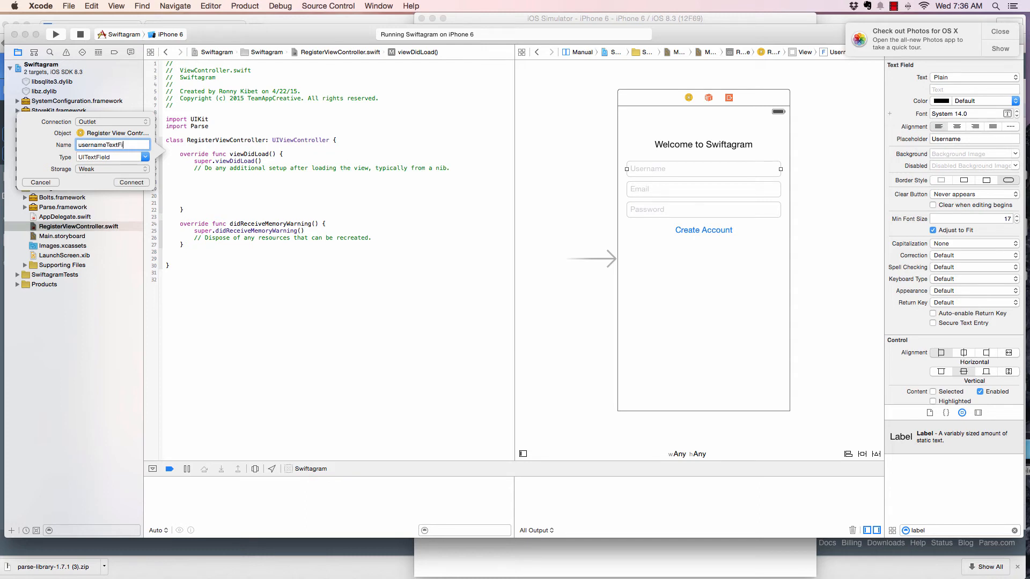
click(131, 182)
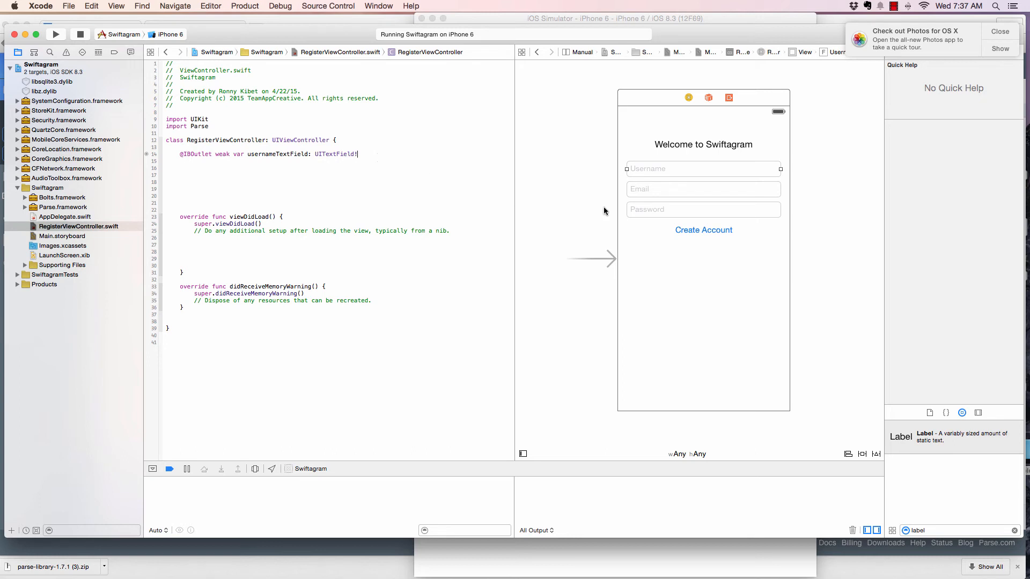
Wire the Email and Password fields to emailTextField and passwordTextField outlets
click(702, 190)
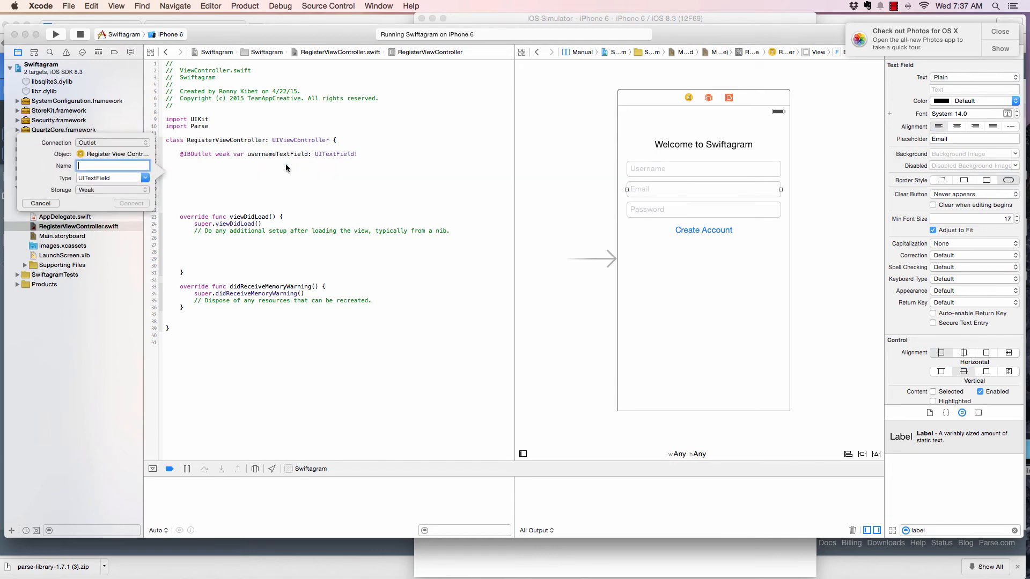
text(emailTextField: UIT)
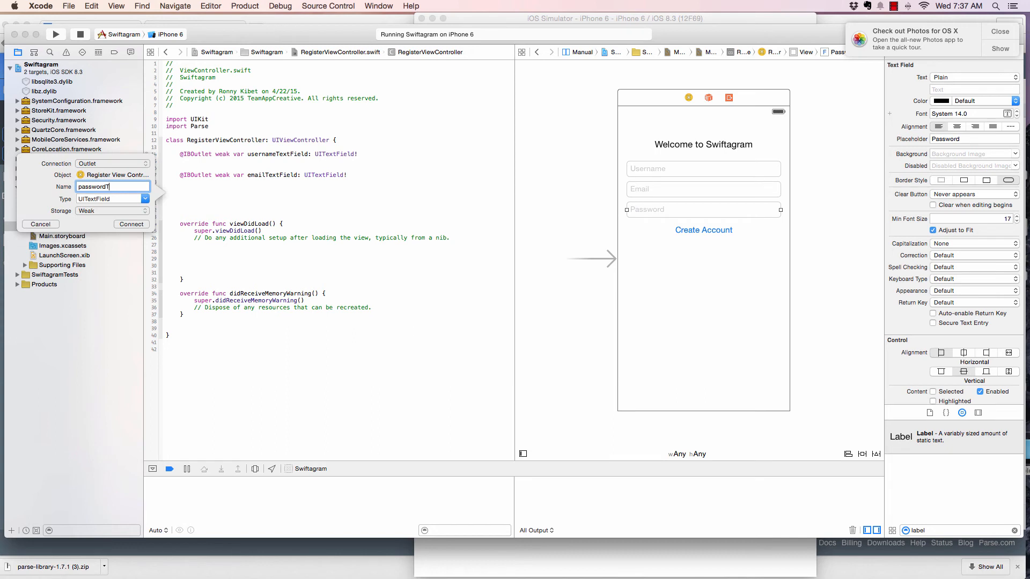
text(extField)
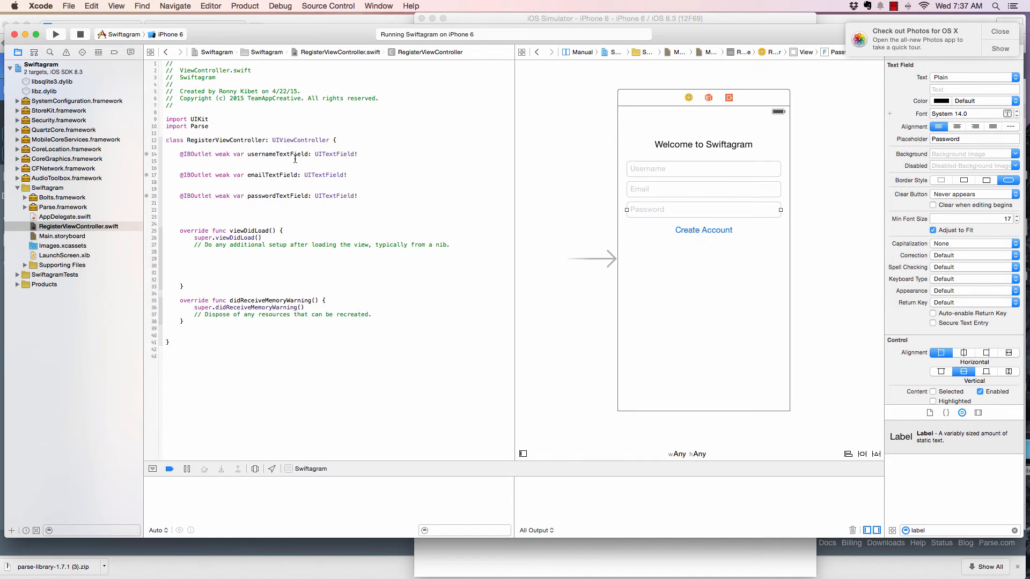
Add a usernameTextField.hidden = true line inside viewDidLoad
click(289, 154)
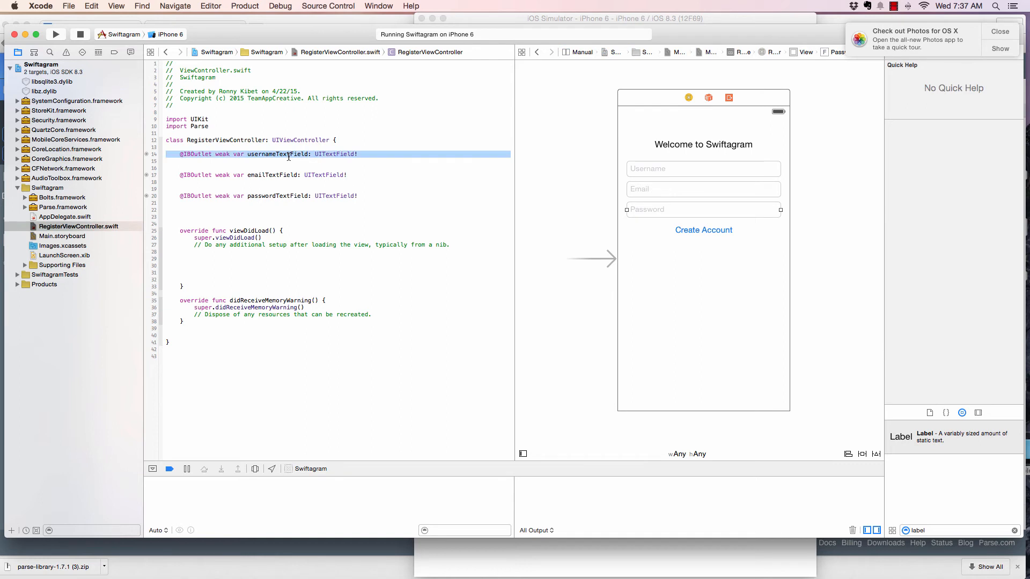
click(276, 154)
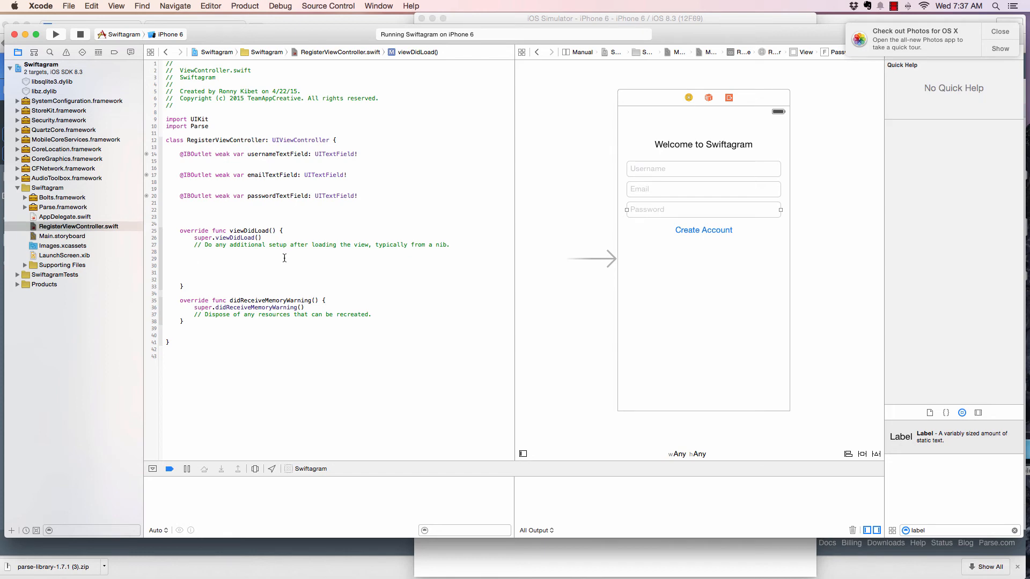
text(usernameTextField)
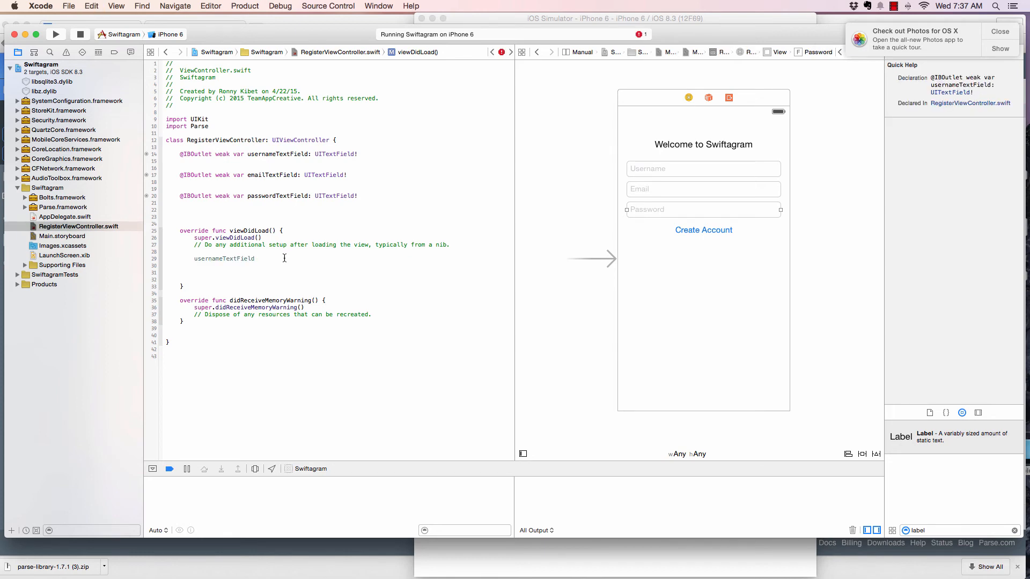
text(.hidden = true)
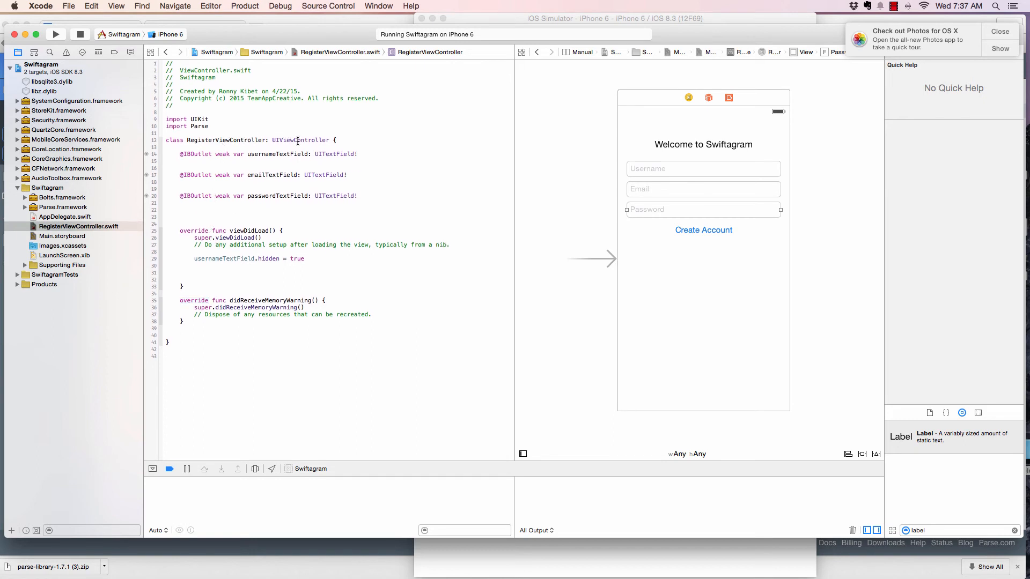
Look up UIViewController and viewDidLoad in Quick Help, then select the true value
click(301, 140)
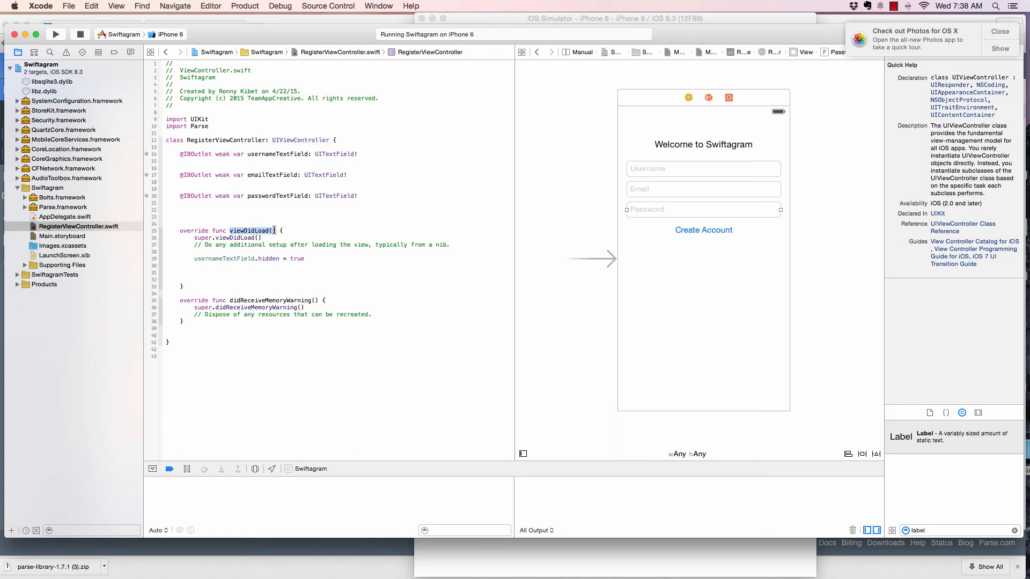
click(252, 230)
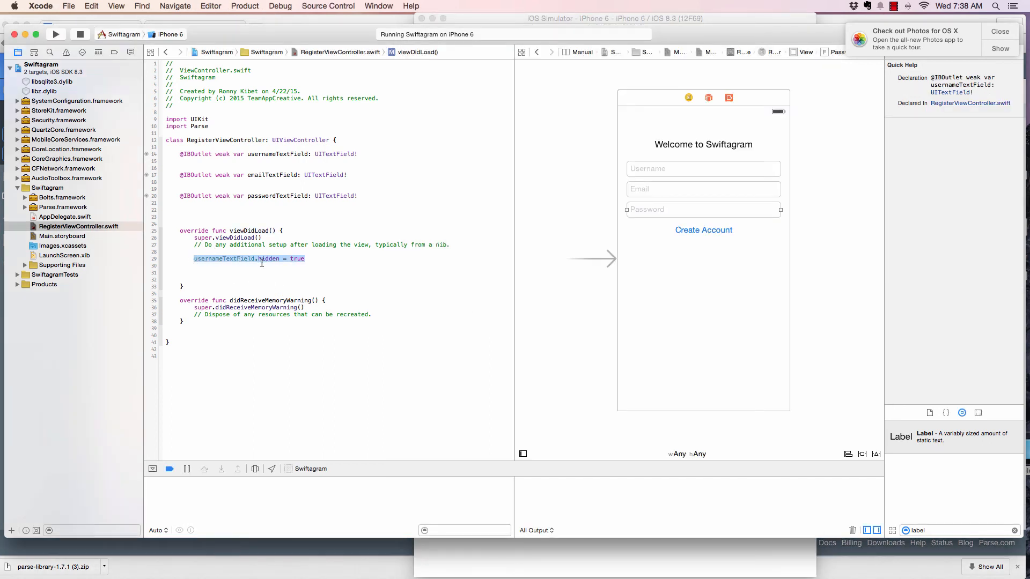
click(284, 258)
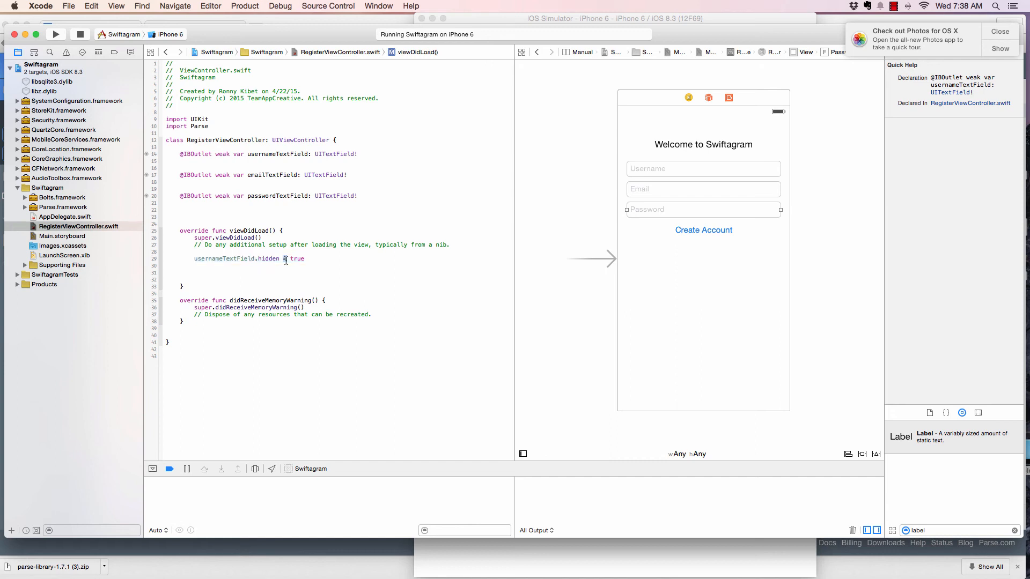
double_click(296, 259)
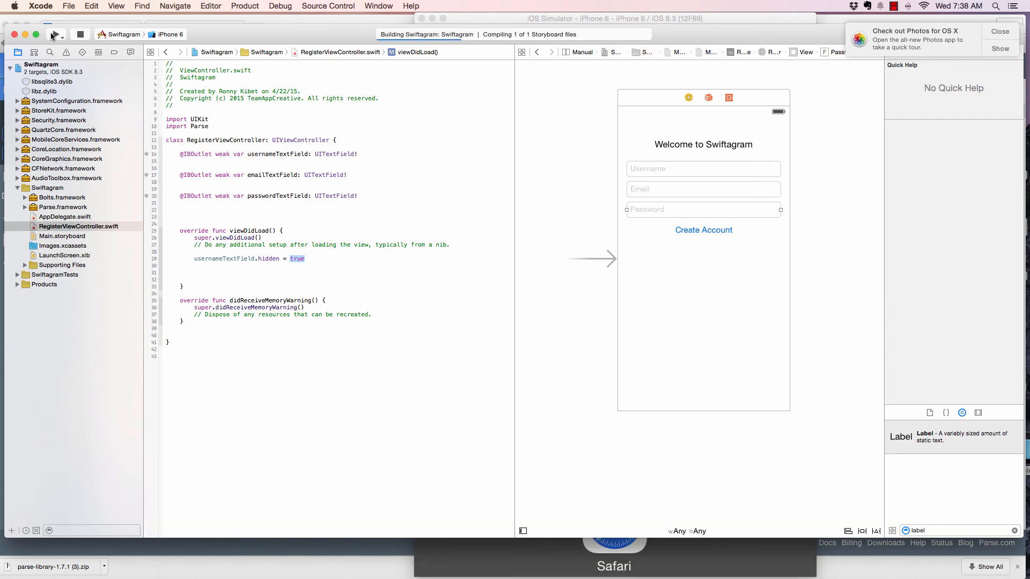
Build and run Swiftagram on the iPhone 6 simulator with the username field hidden
click(56, 34)
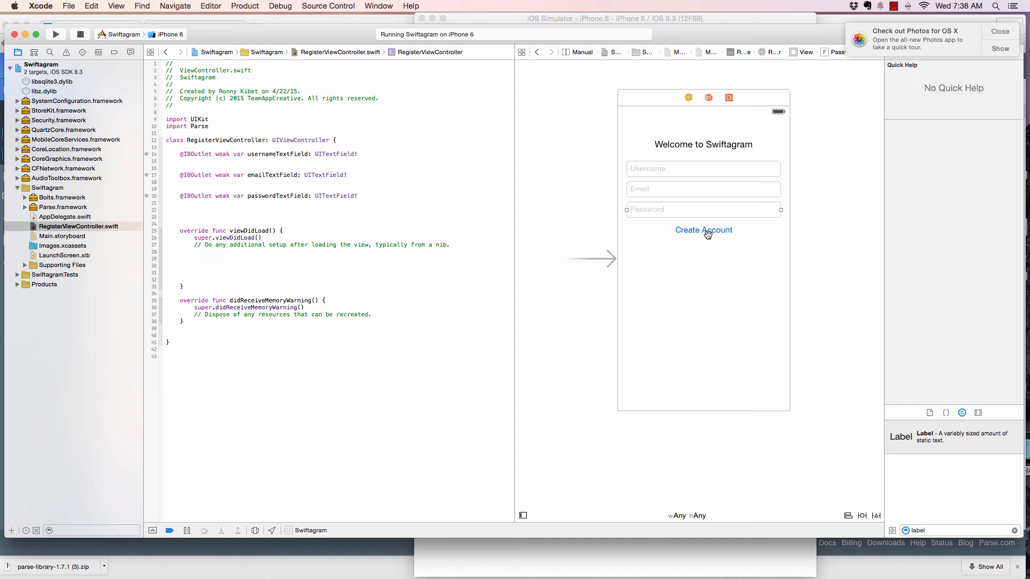
Connect the Create Account button as an action method named createAccountbtn
click(703, 230)
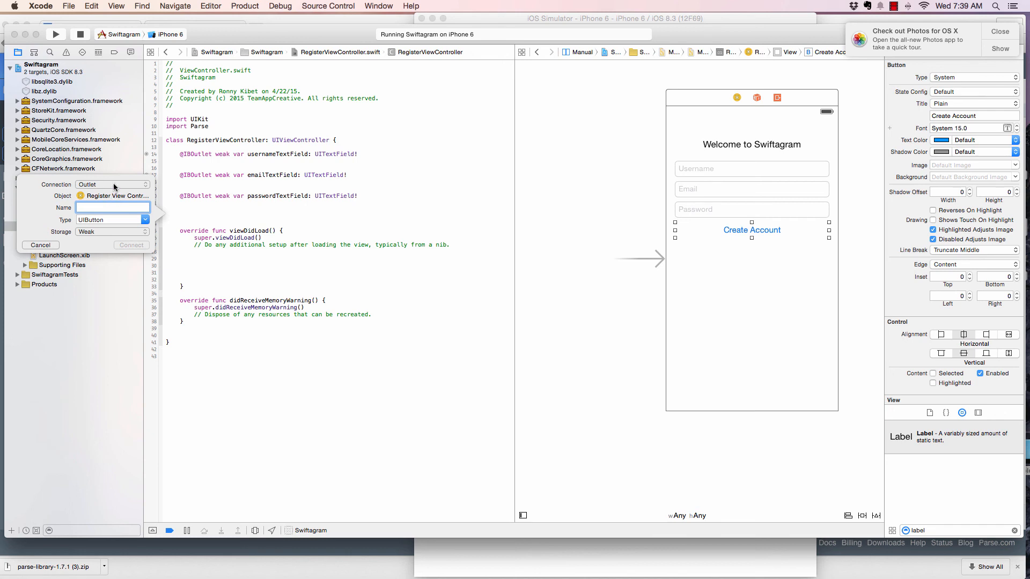
click(110, 184)
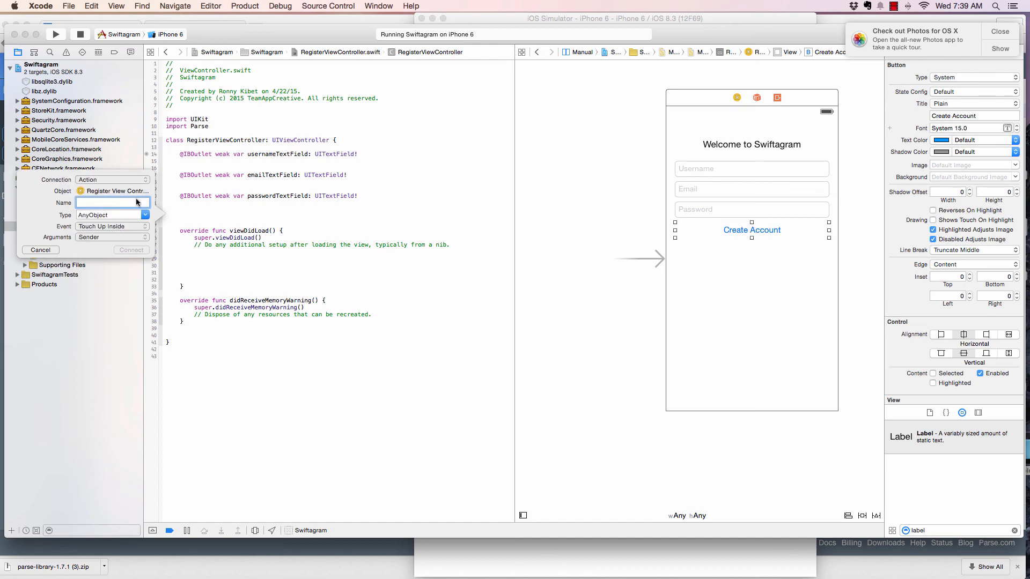
mouse_move(758, 236)
text(createAccou)
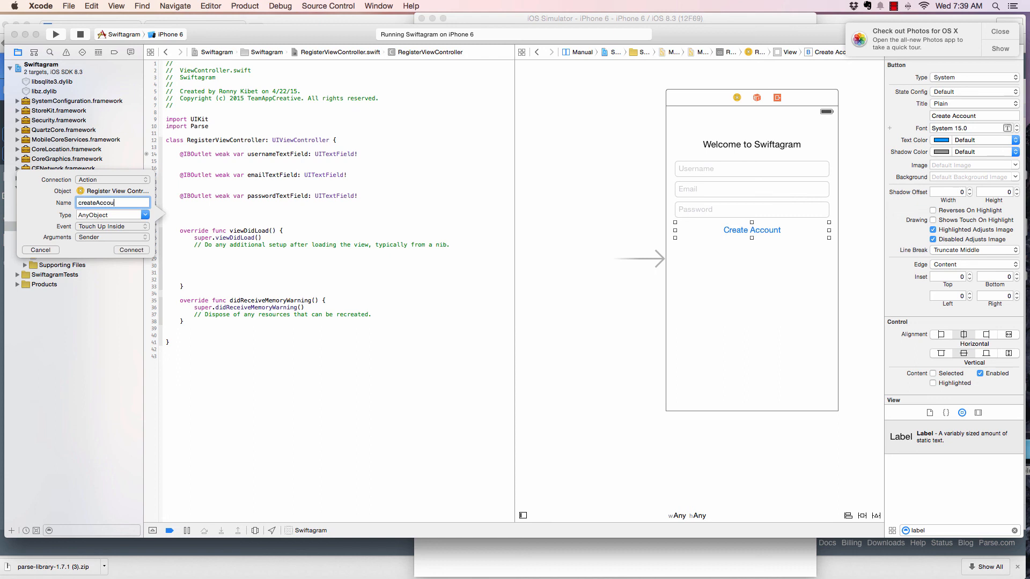
click(131, 250)
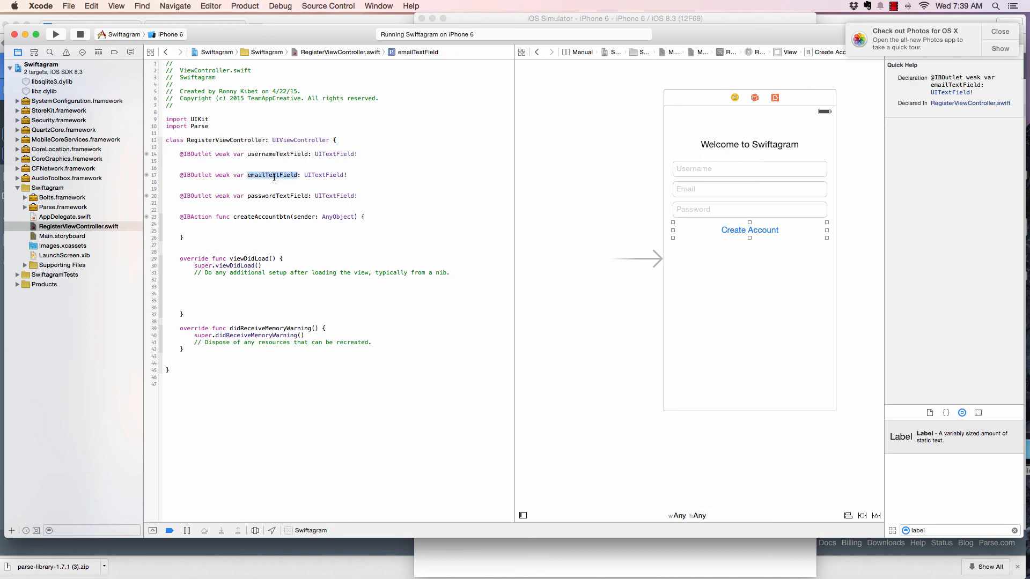
Make createAccountbtn set emailTextField.text to "hi there"
text(emailTextField.)
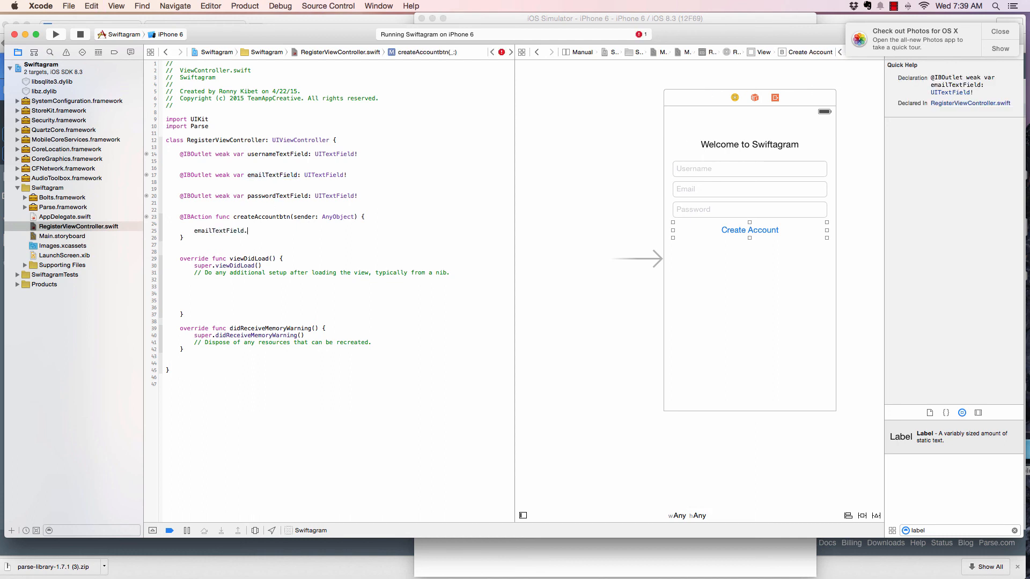
text(text)
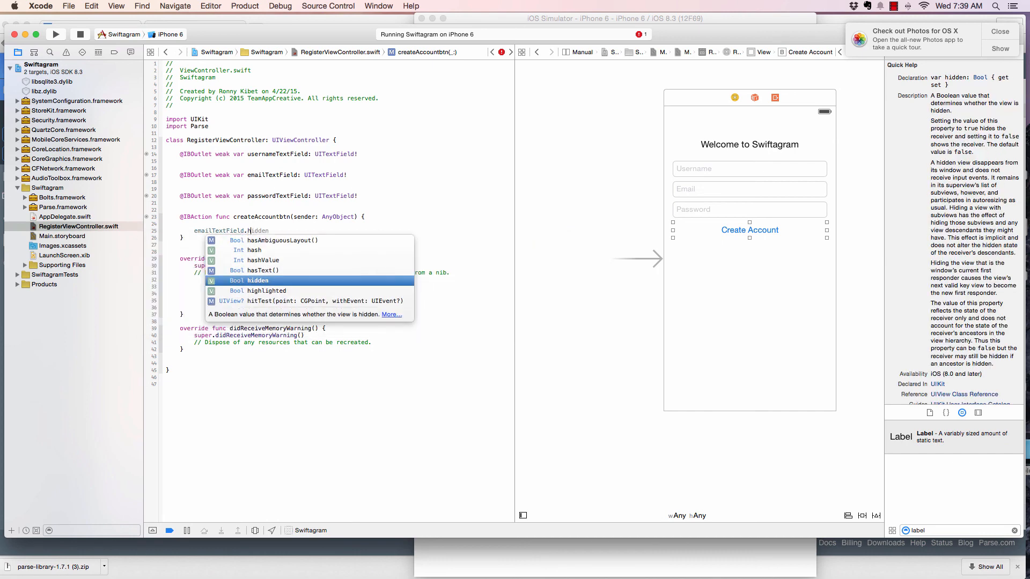
text(ext =)
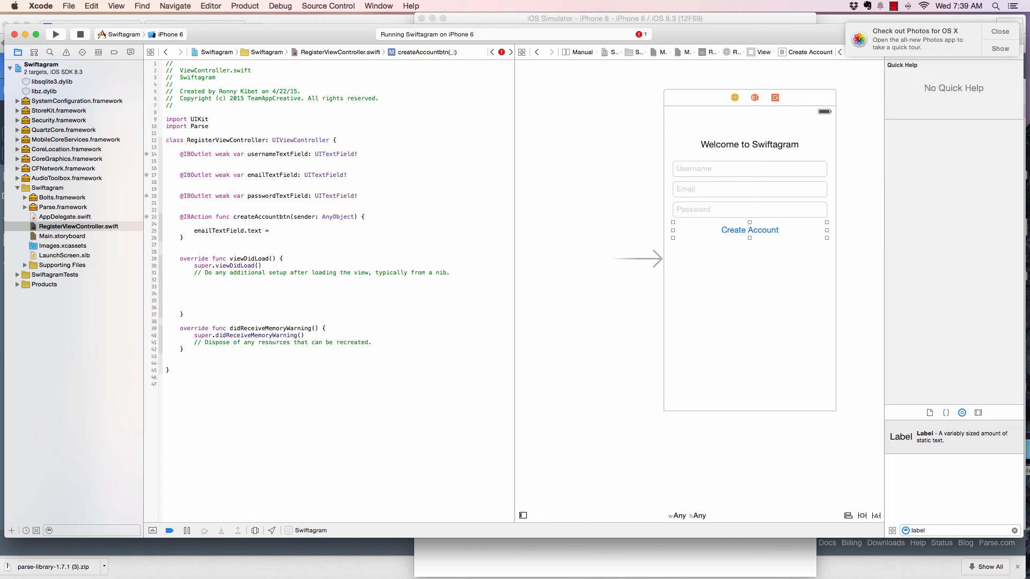
text(")
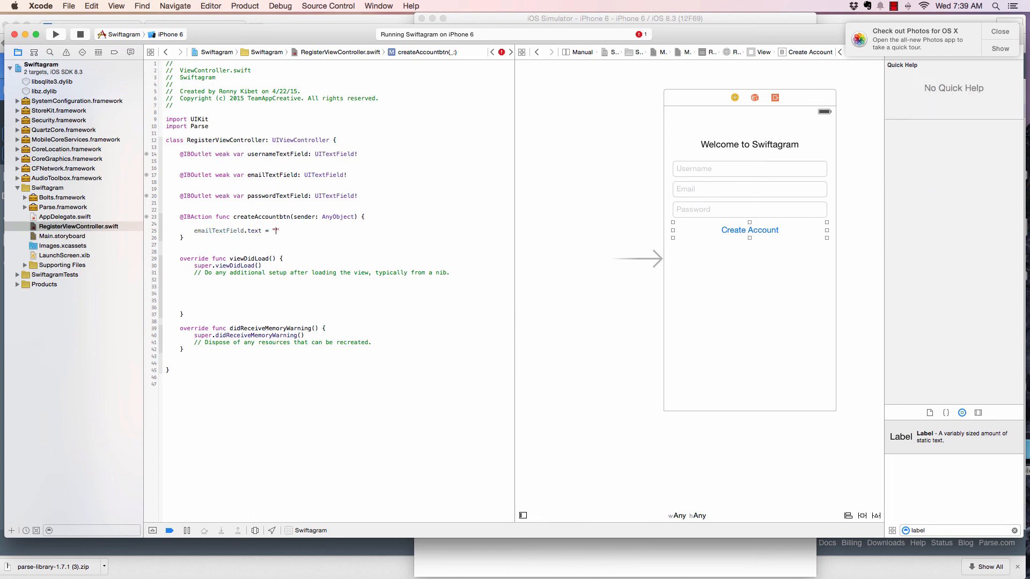
text(hi there)
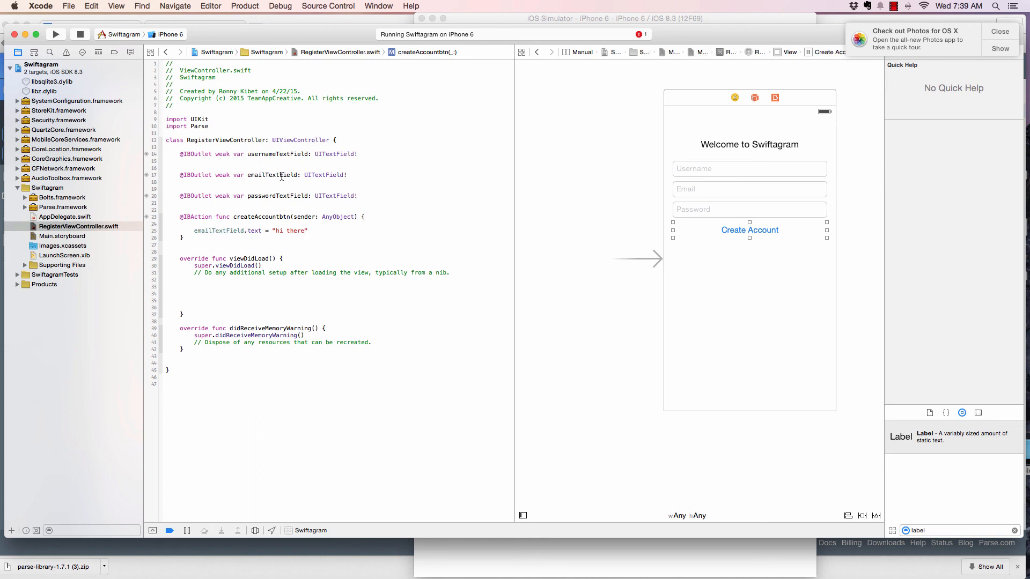
click(272, 175)
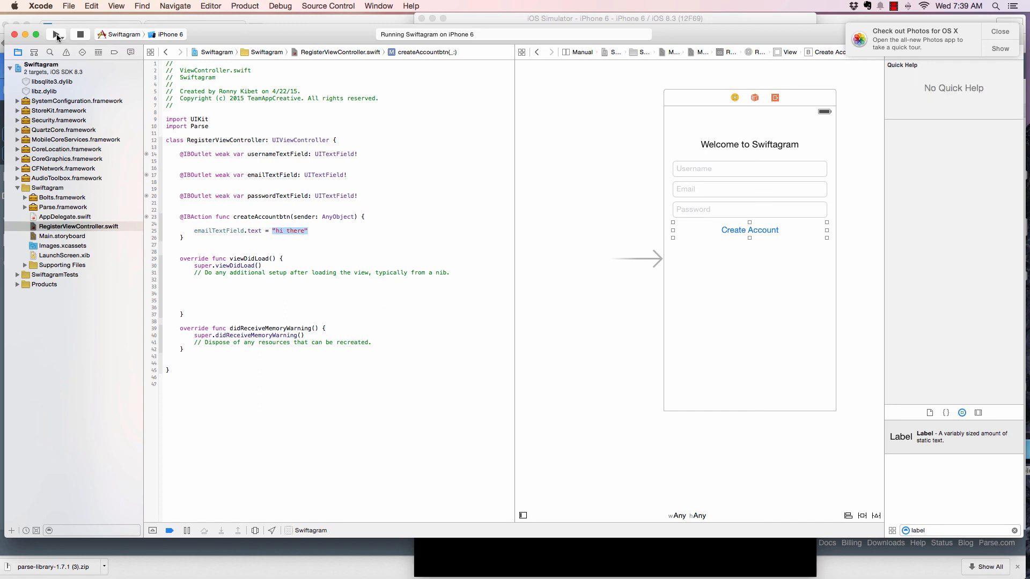
Run Swiftagram, tap Create Account, and confirm the Email field shows "hi there"
click(56, 34)
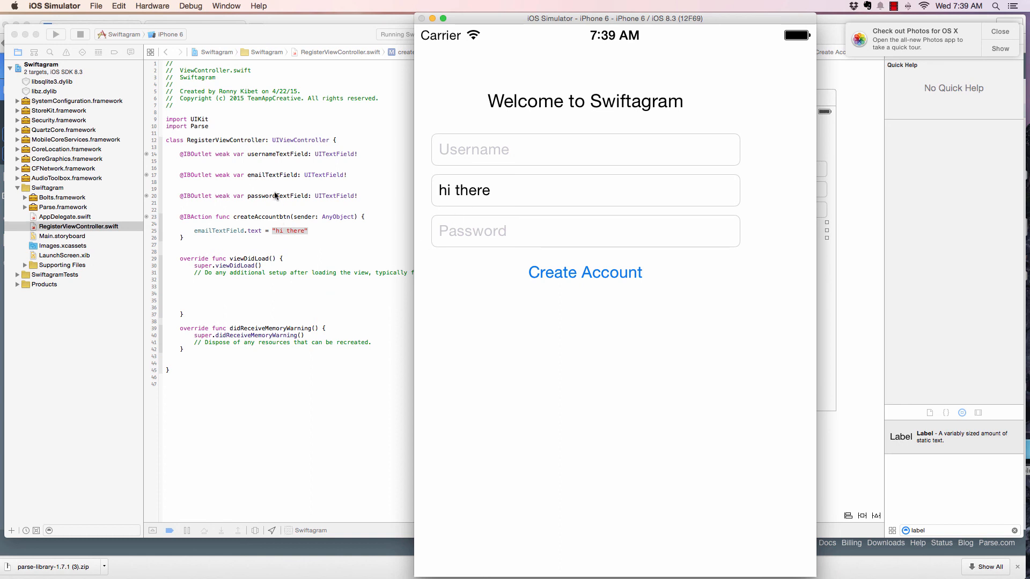
click(585, 191)
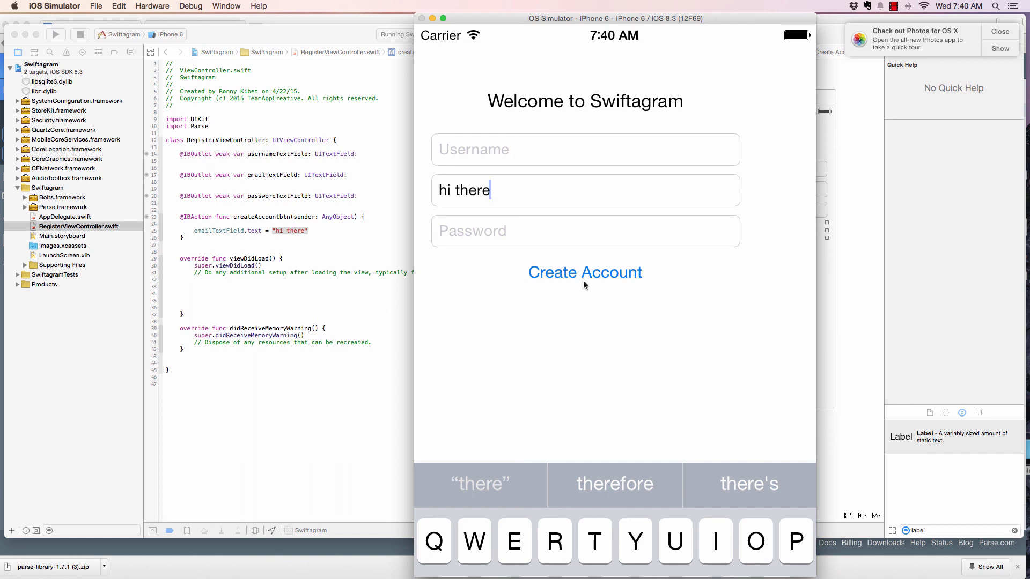
mouse_move(670, 274)
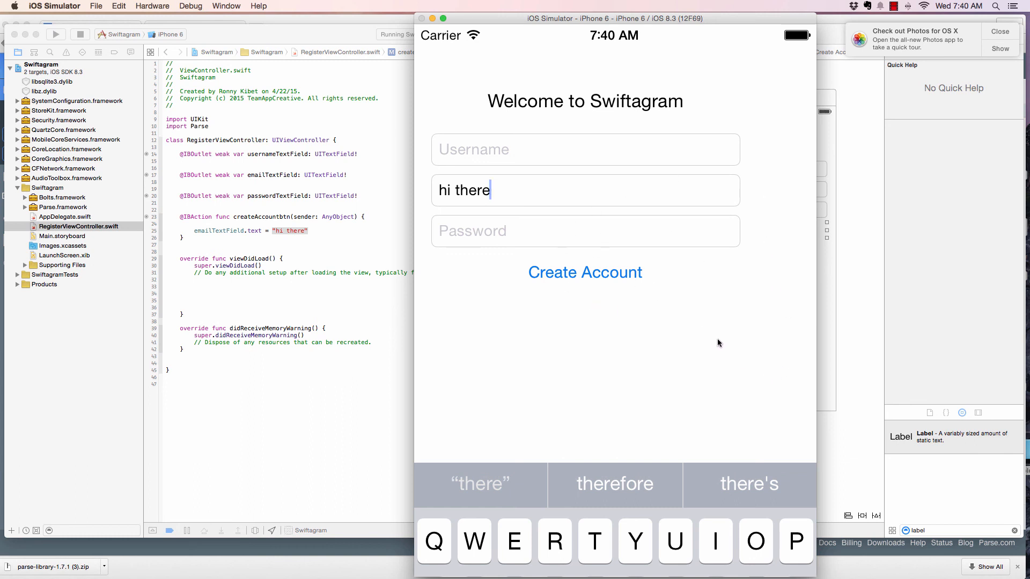
mouse_move(585, 311)
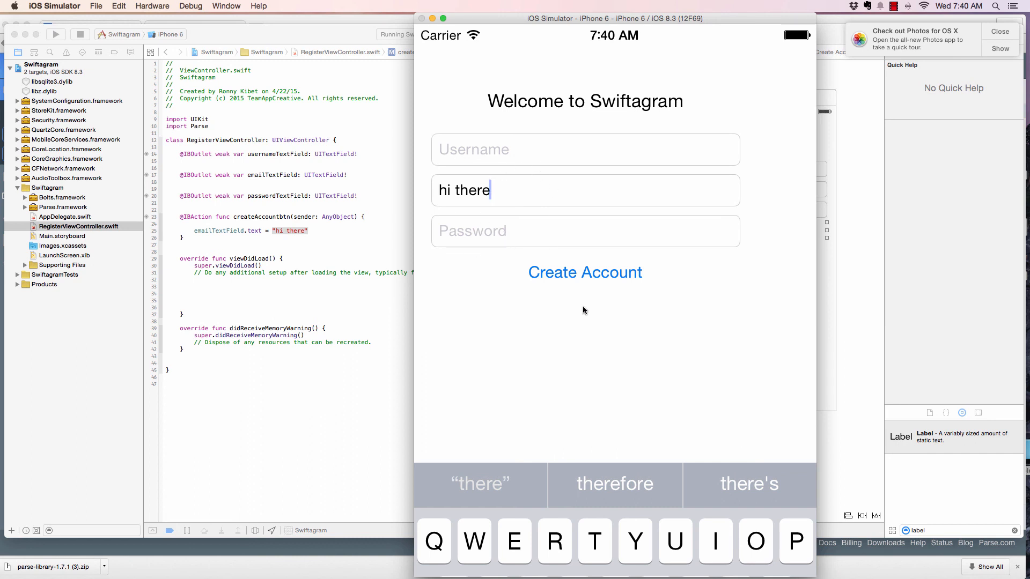
mouse_move(621, 154)
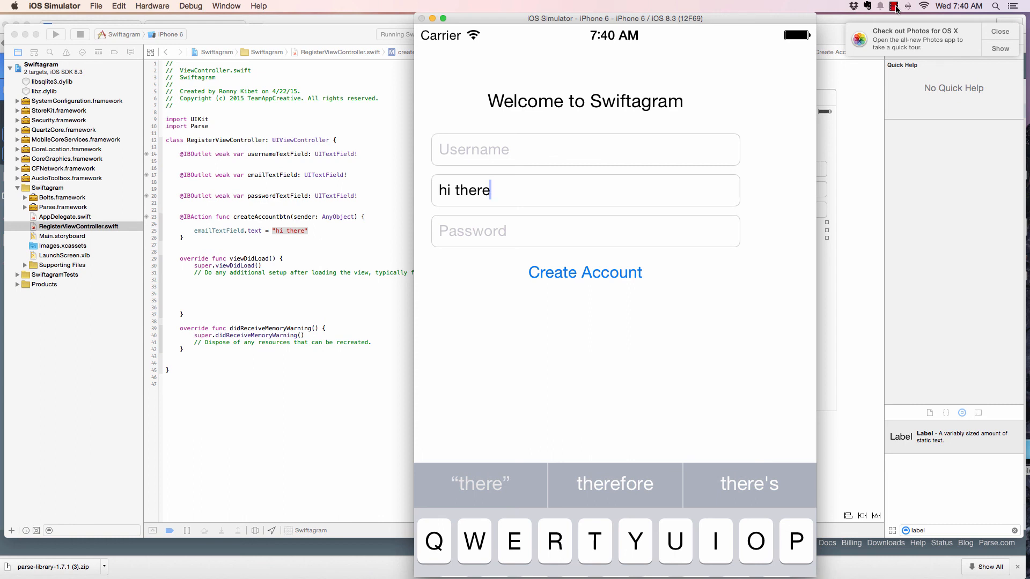
click(898, 6)
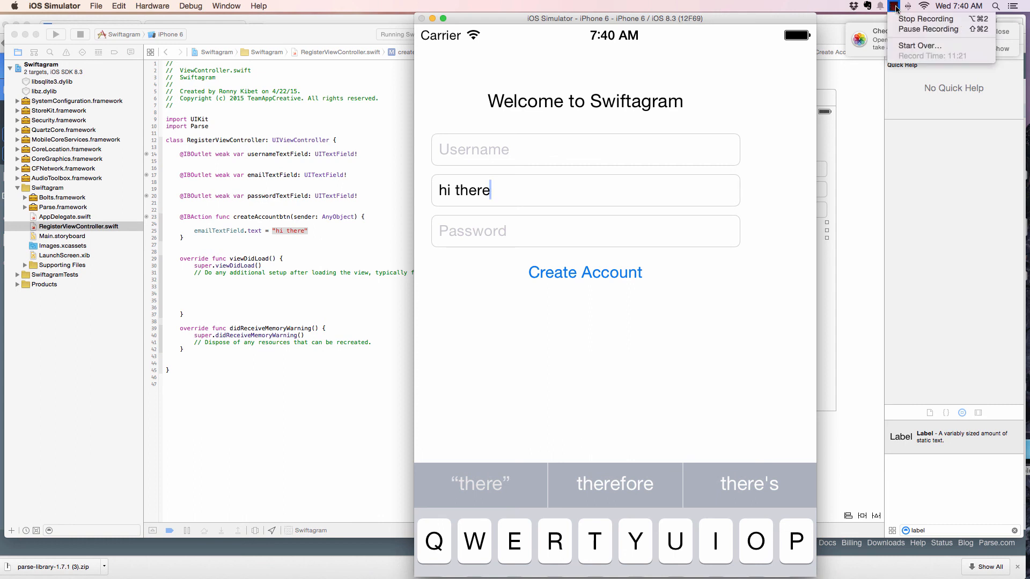